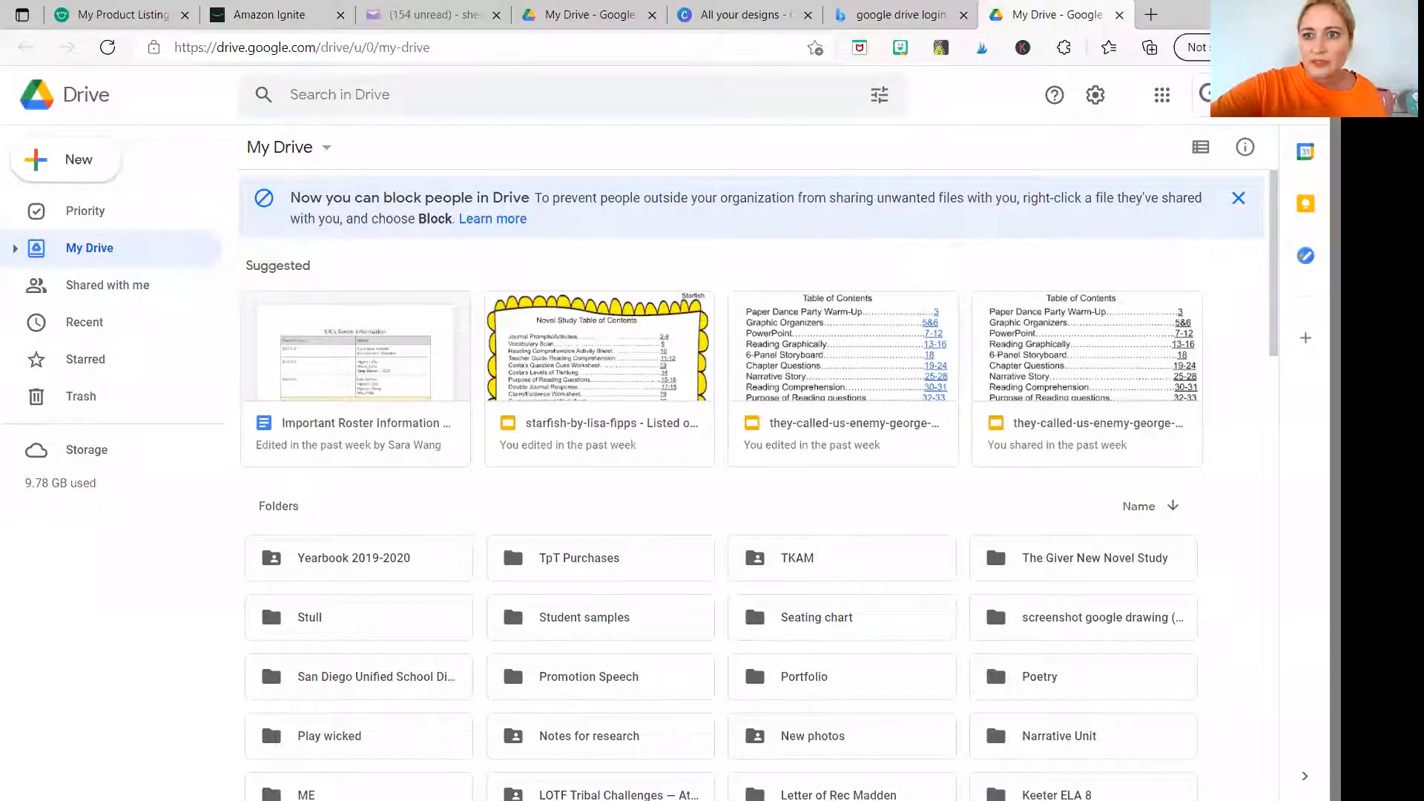
{"action": "mouse_move", "coordinate": [1043, 666]}
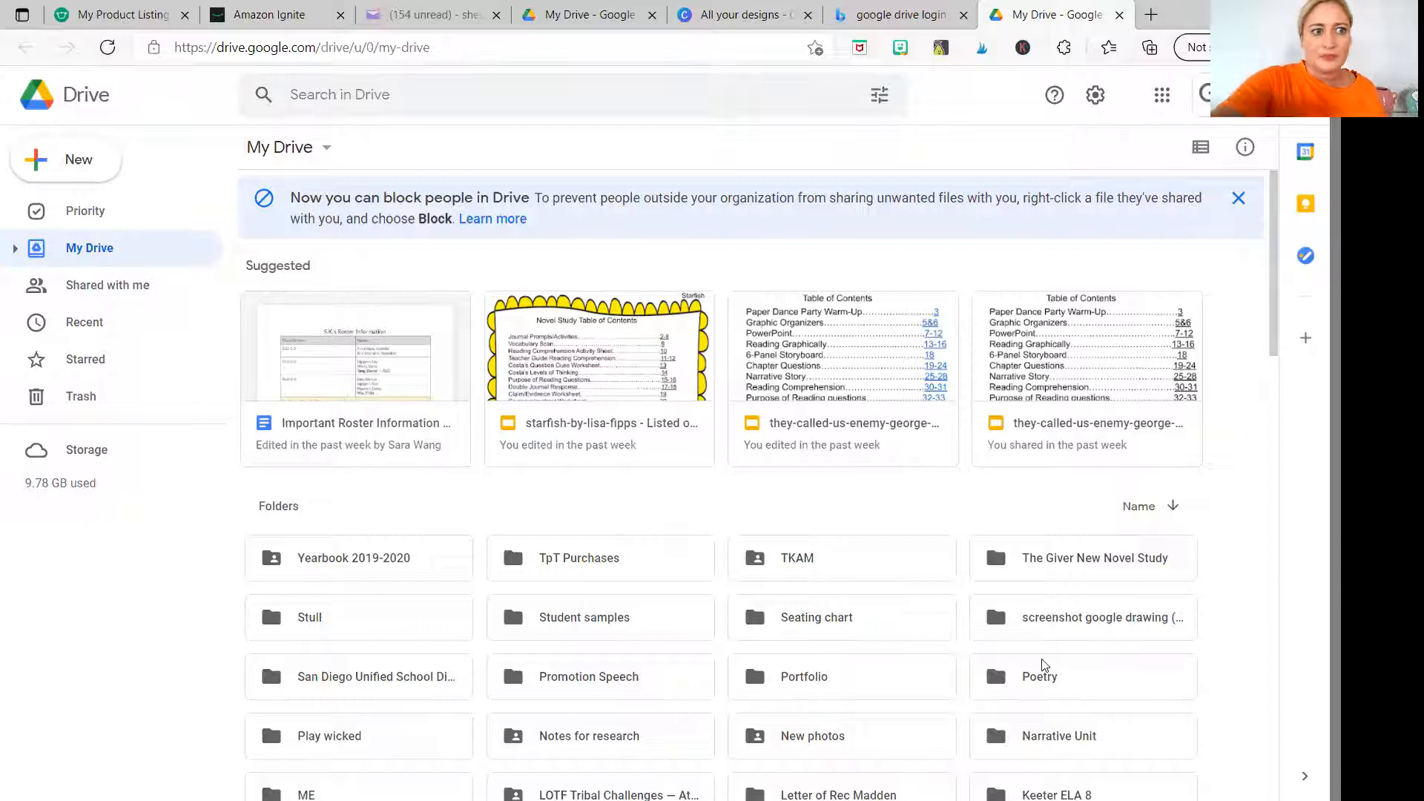
Start a file upload to Google Drive, browsing the computer's Documents folder
{"action": "left_click", "coordinate": [66, 158]}
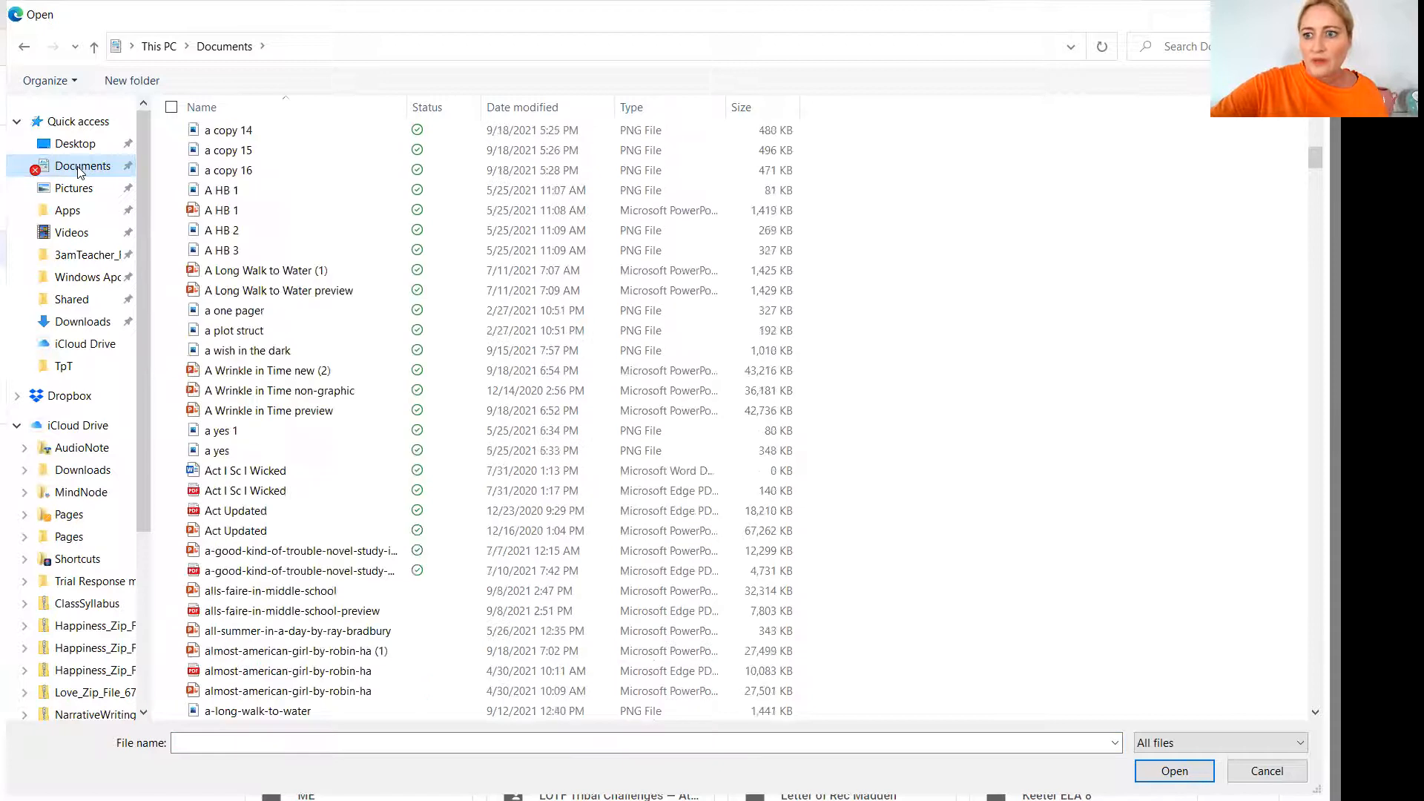
Pick 'The Mask of the Red Death new' PowerPoint from Documents and upload it
{"action": "scroll", "scroll_direction": "down", "scroll_amount": 3}
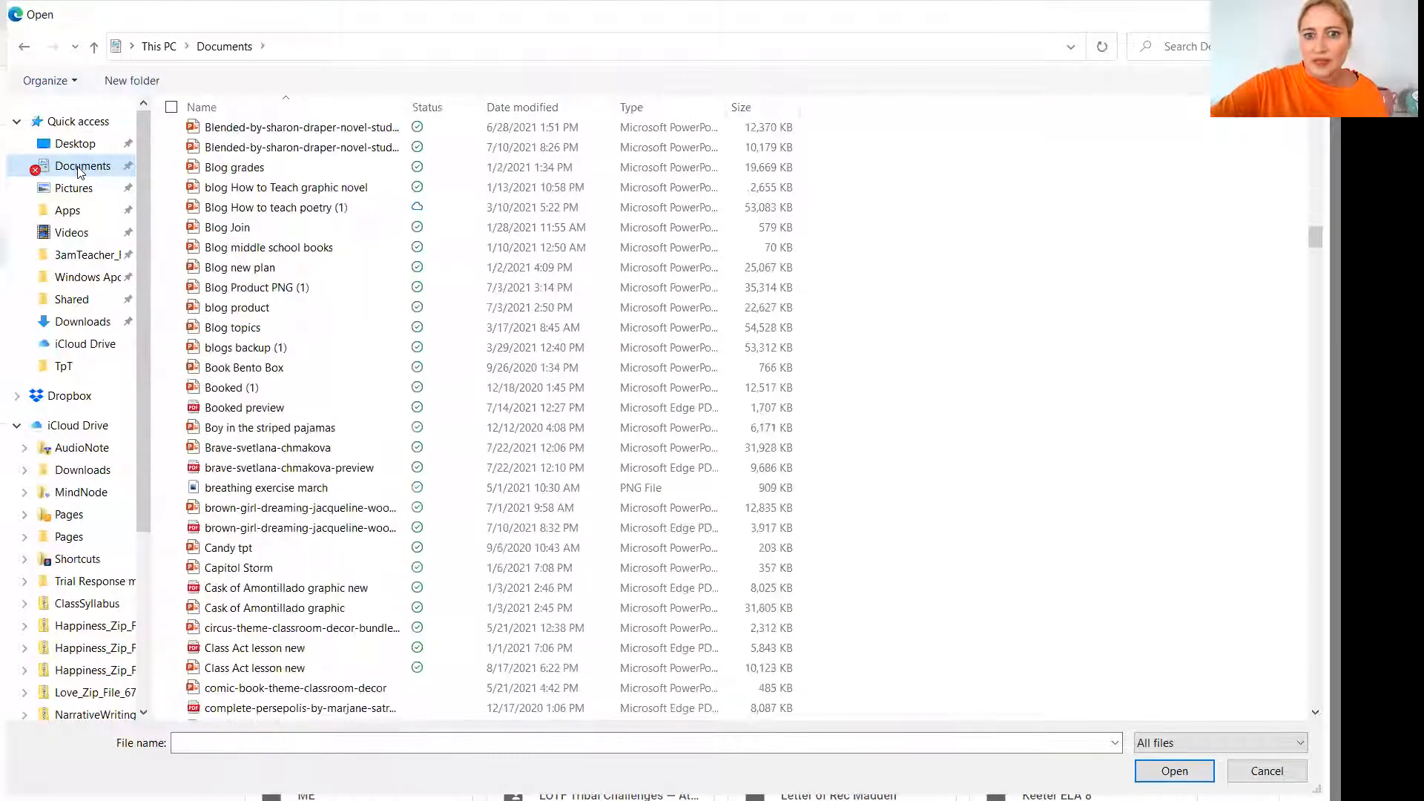
{"action": "scroll", "scroll_direction": "down", "scroll_amount": 3}
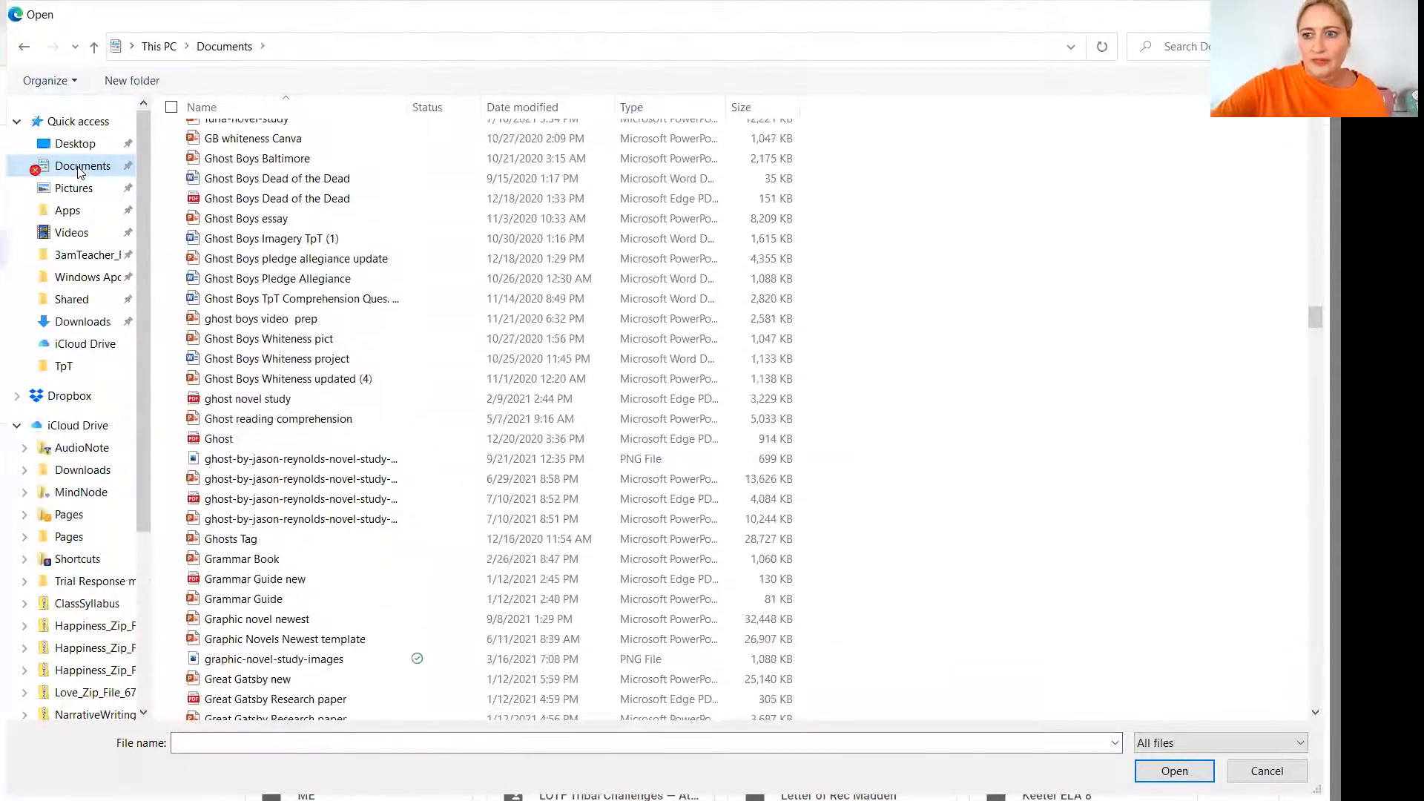
{"action": "scroll", "scroll_direction": "down", "scroll_amount": 3}
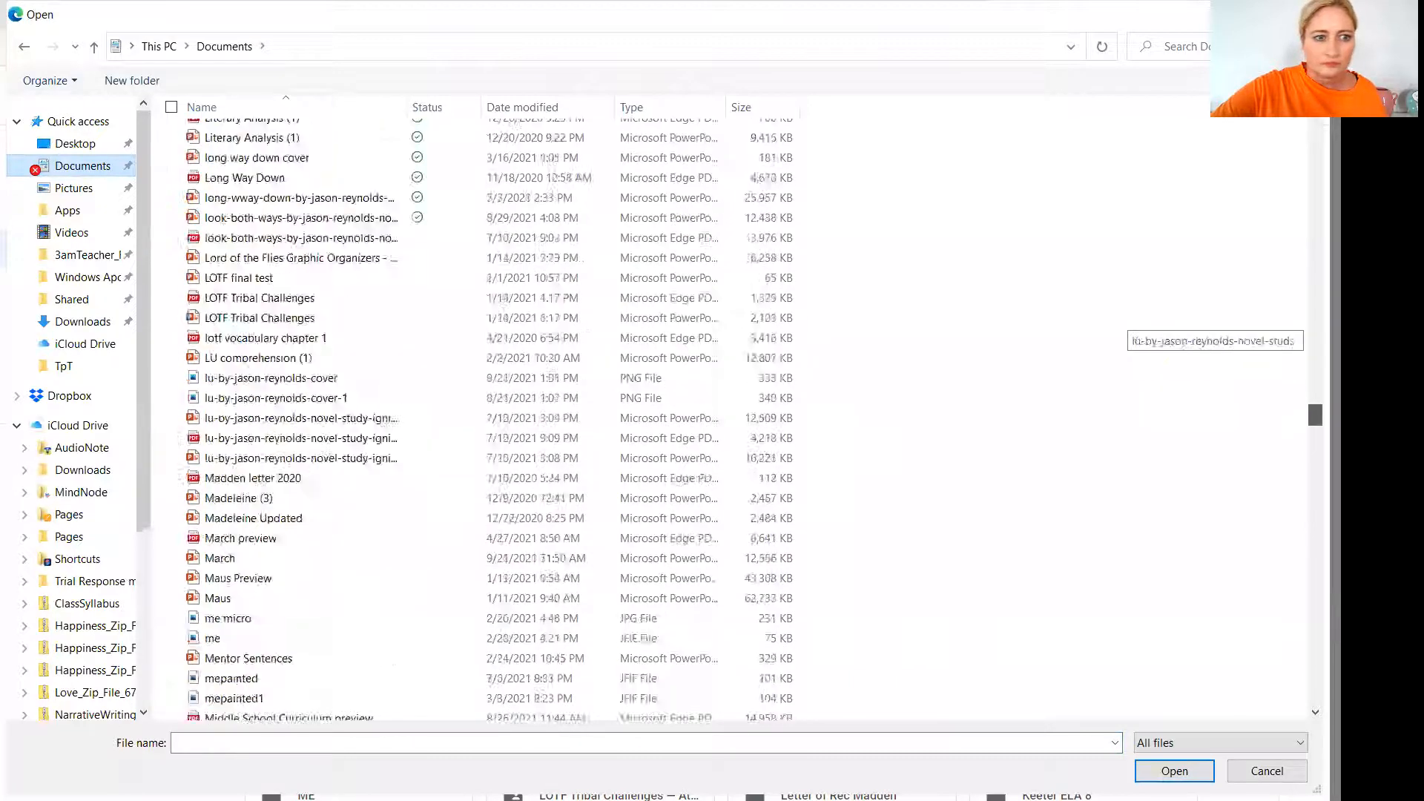
{"action": "scroll", "scroll_direction": "down", "scroll_amount": 3}
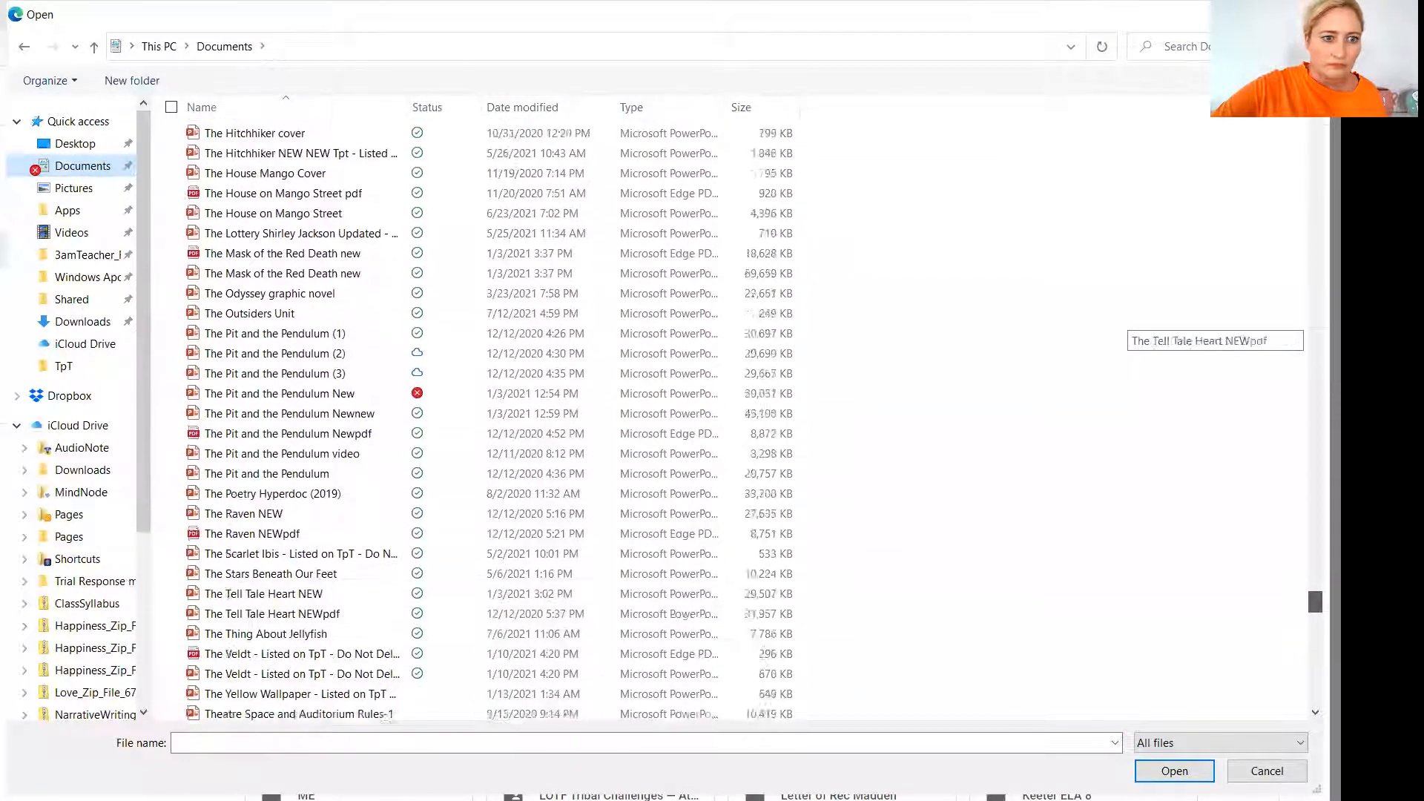
{"action": "scroll", "scroll_direction": "down", "scroll_amount": 3}
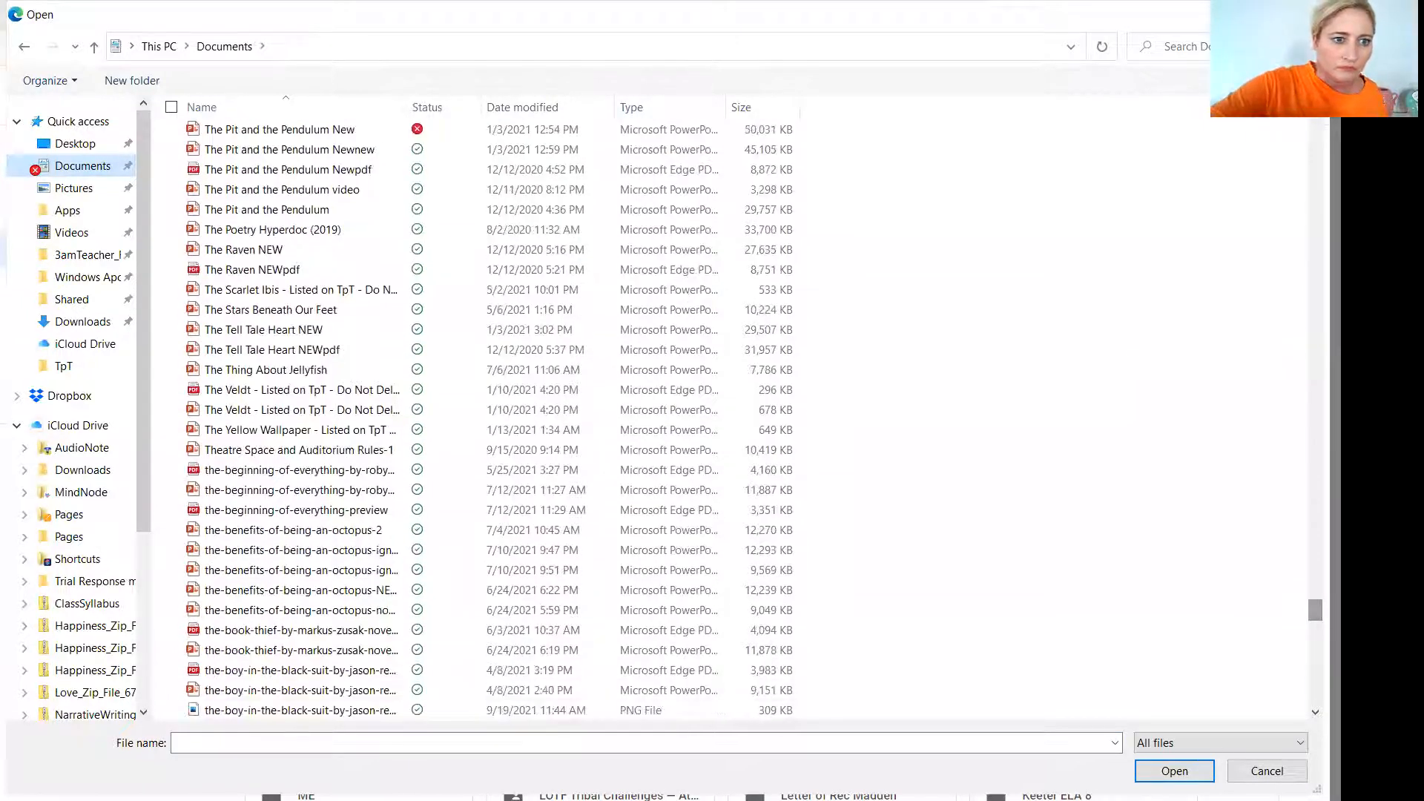
{"action": "scroll", "scroll_direction": "up", "scroll_amount": 3}
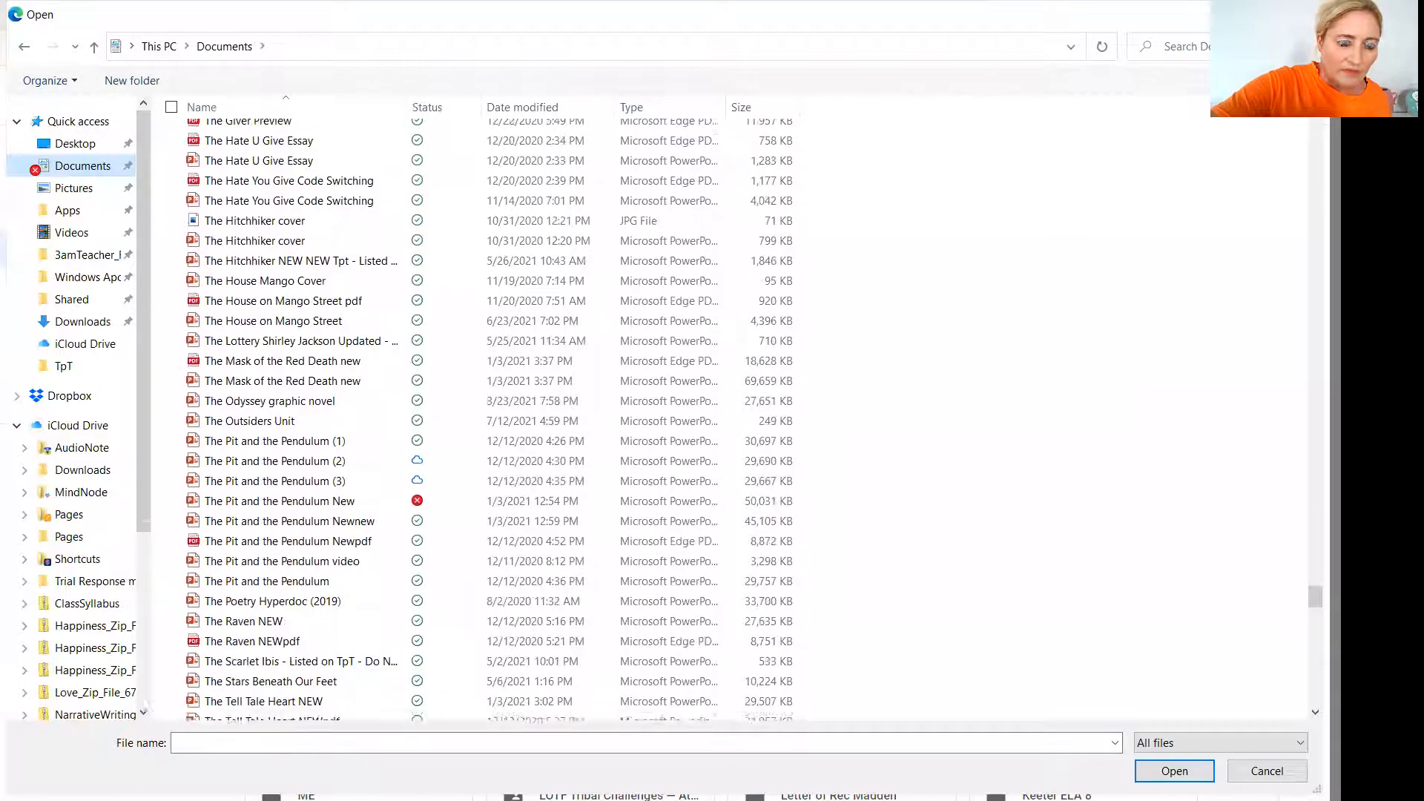
{"action": "scroll", "scroll_direction": "down", "scroll_amount": 3}
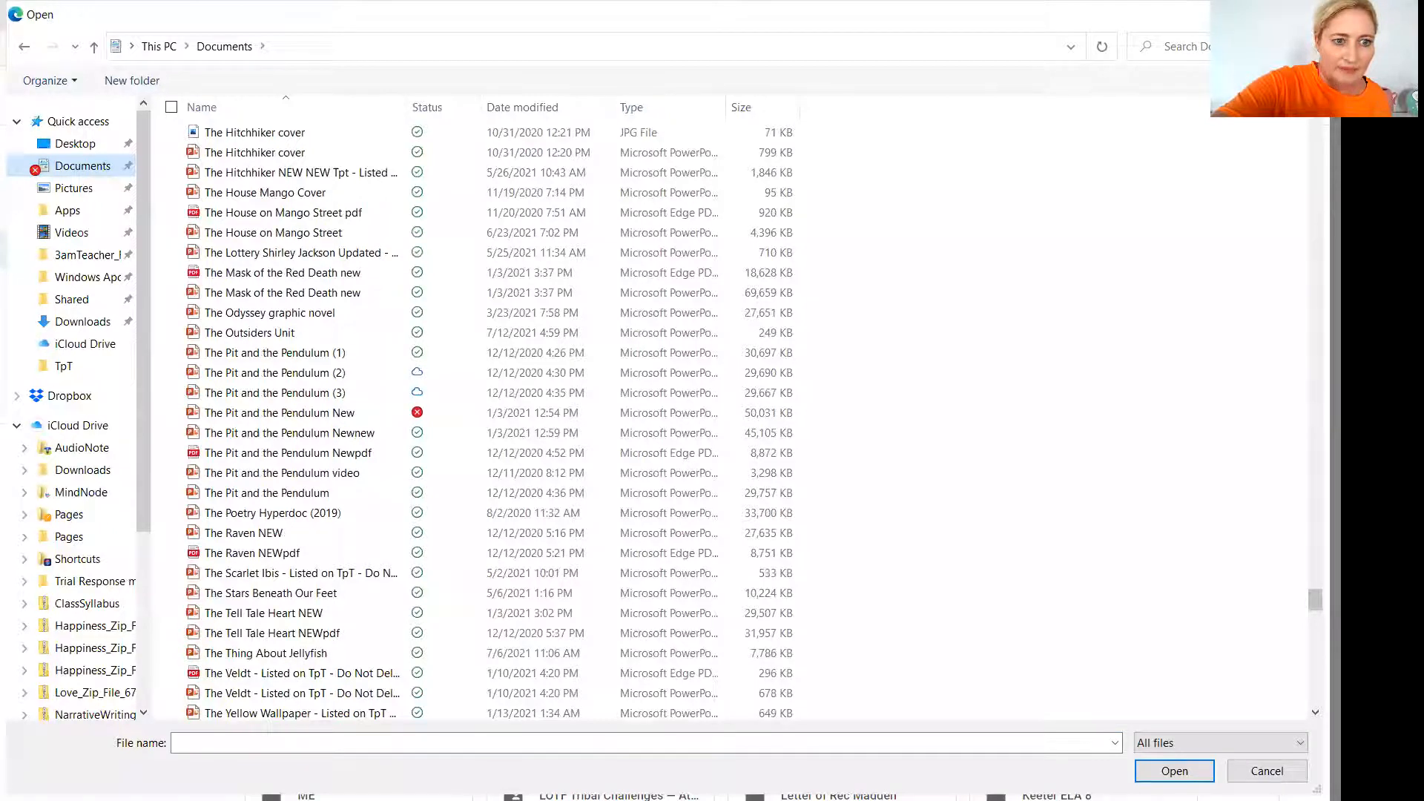
{"action": "left_click", "coordinate": [283, 292]}
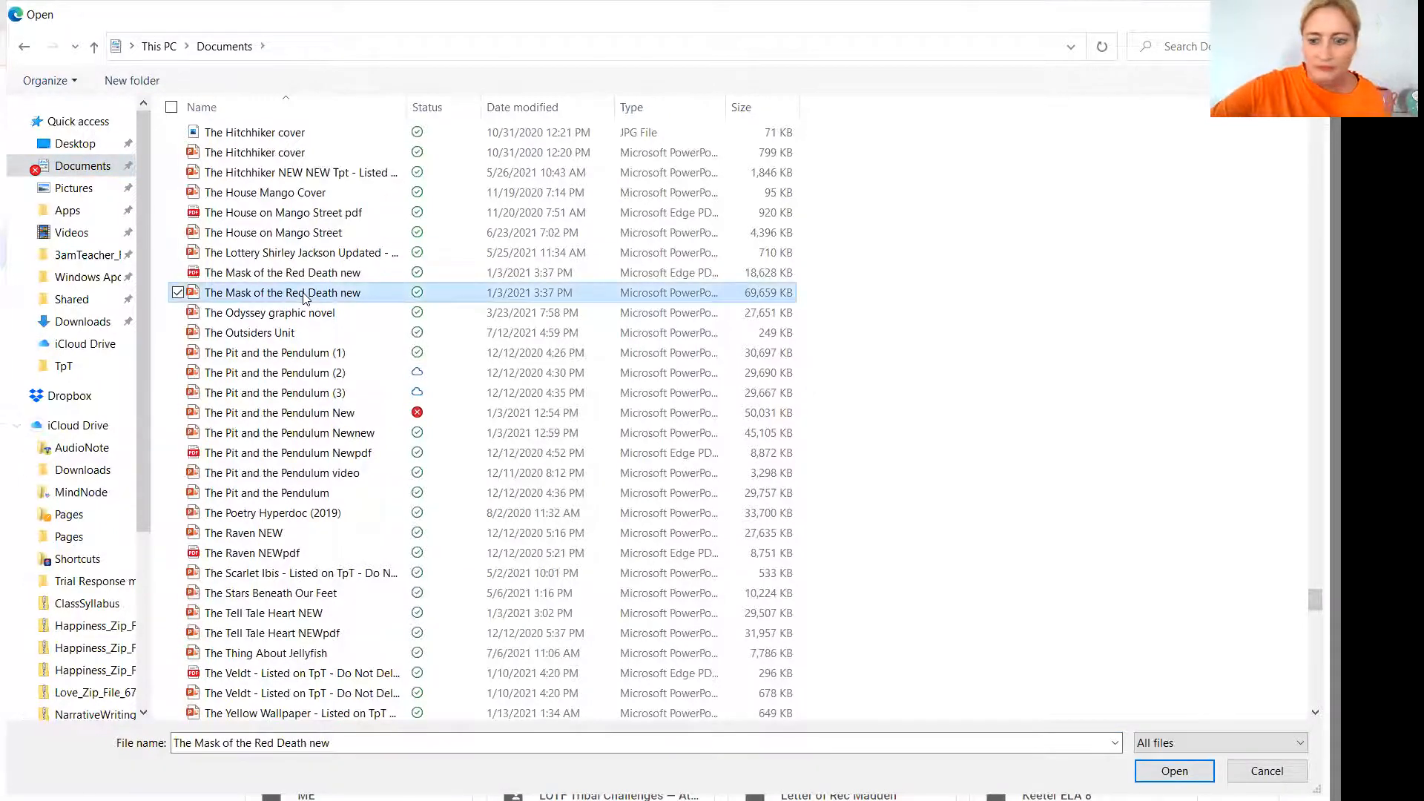
{"action": "left_click", "coordinate": [1173, 771]}
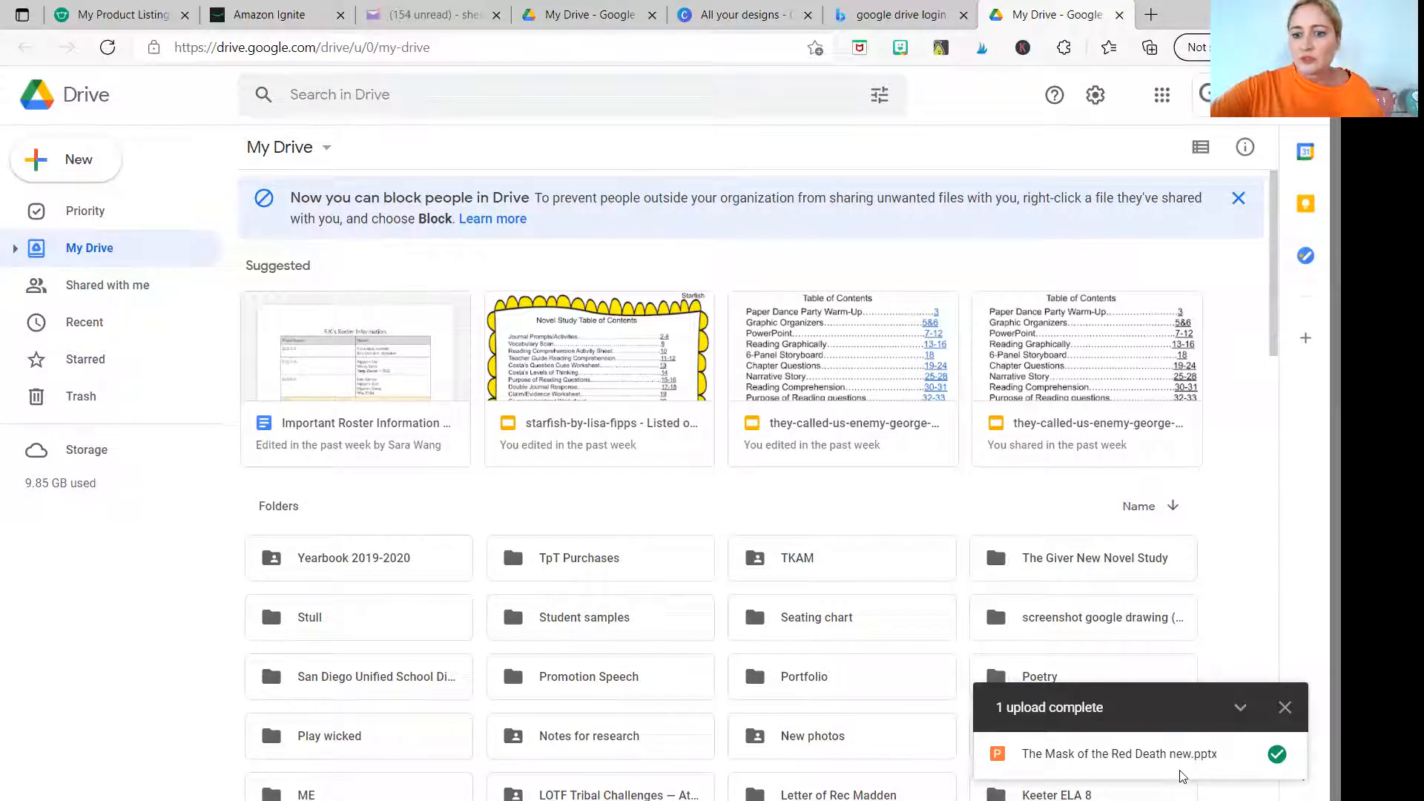
Launch 'The Mask of the Red Death new' in Google Slides from the upload-complete panel
{"action": "left_click", "coordinate": [1119, 753]}
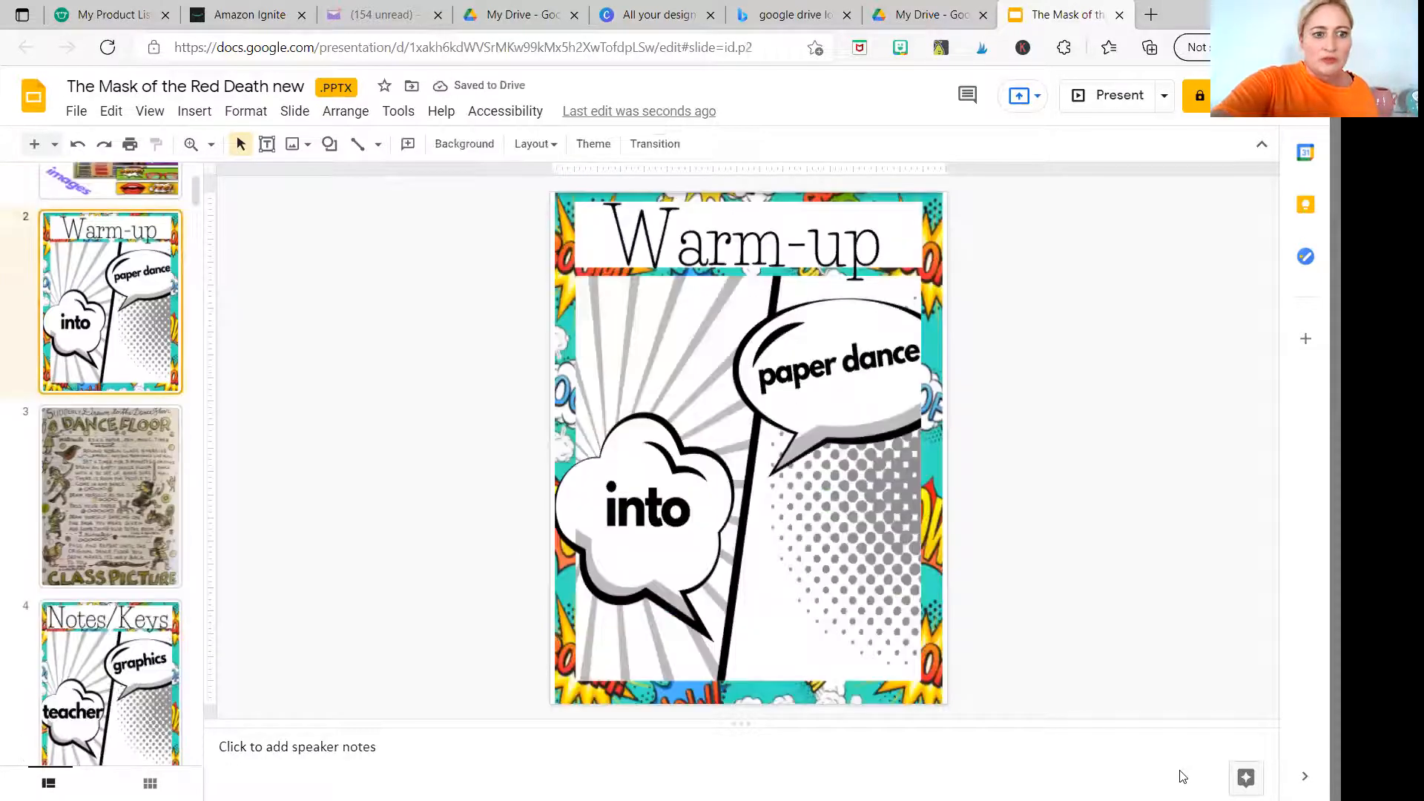
Preview slides 5 and 6, the graphic organizers, and the next slide in the filmstrip
{"action": "scroll", "scroll_direction": "down", "scroll_amount": 3}
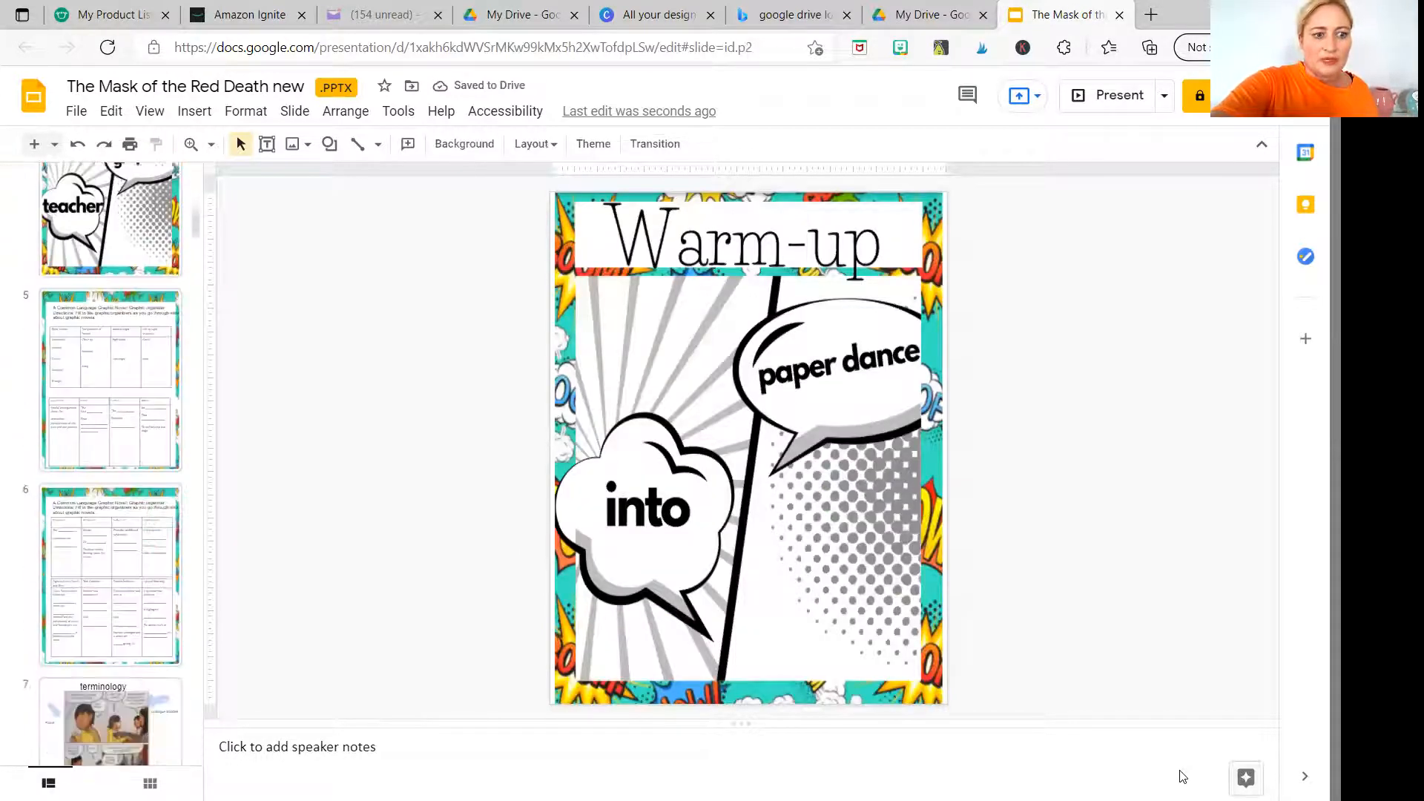
{"action": "left_click", "coordinate": [109, 277]}
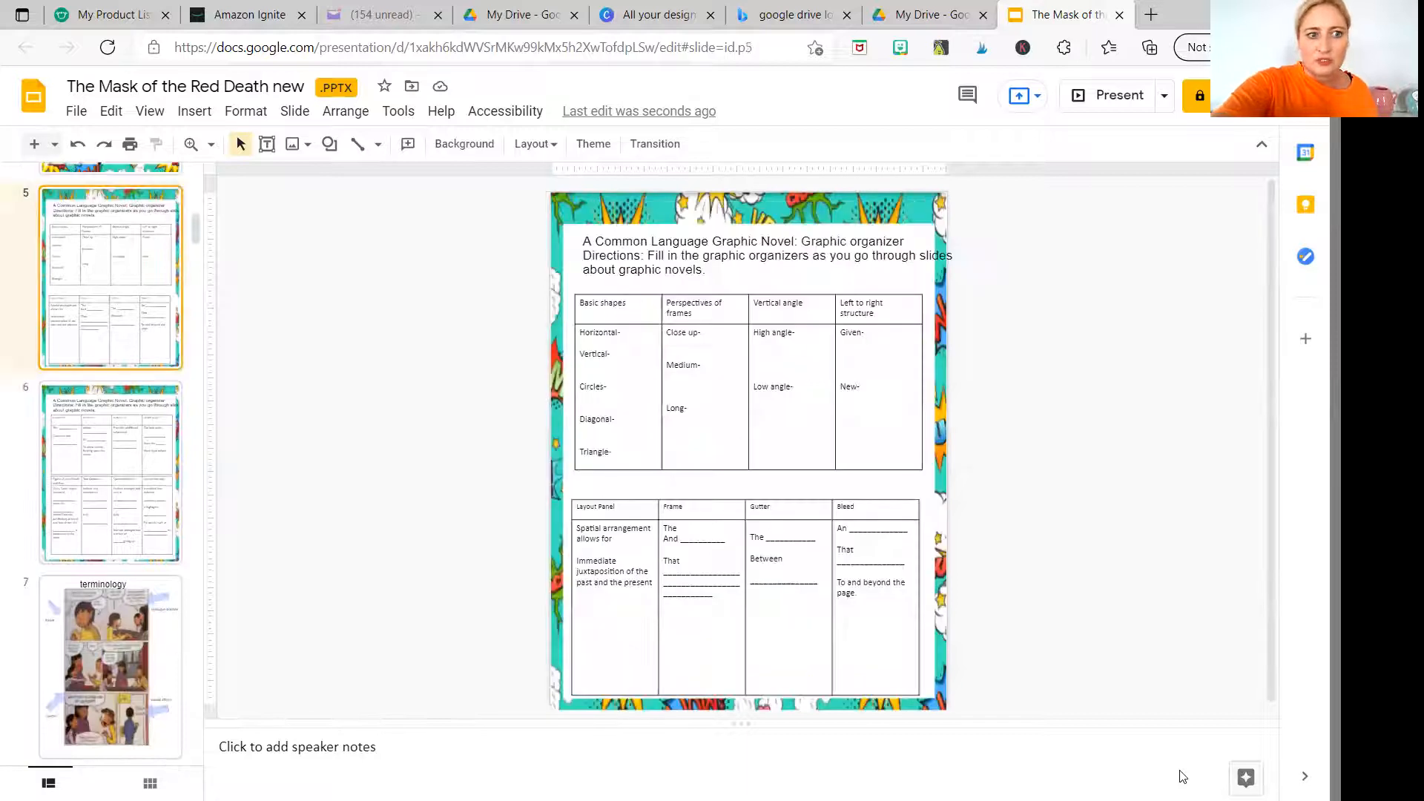
{"action": "left_click", "coordinate": [109, 472]}
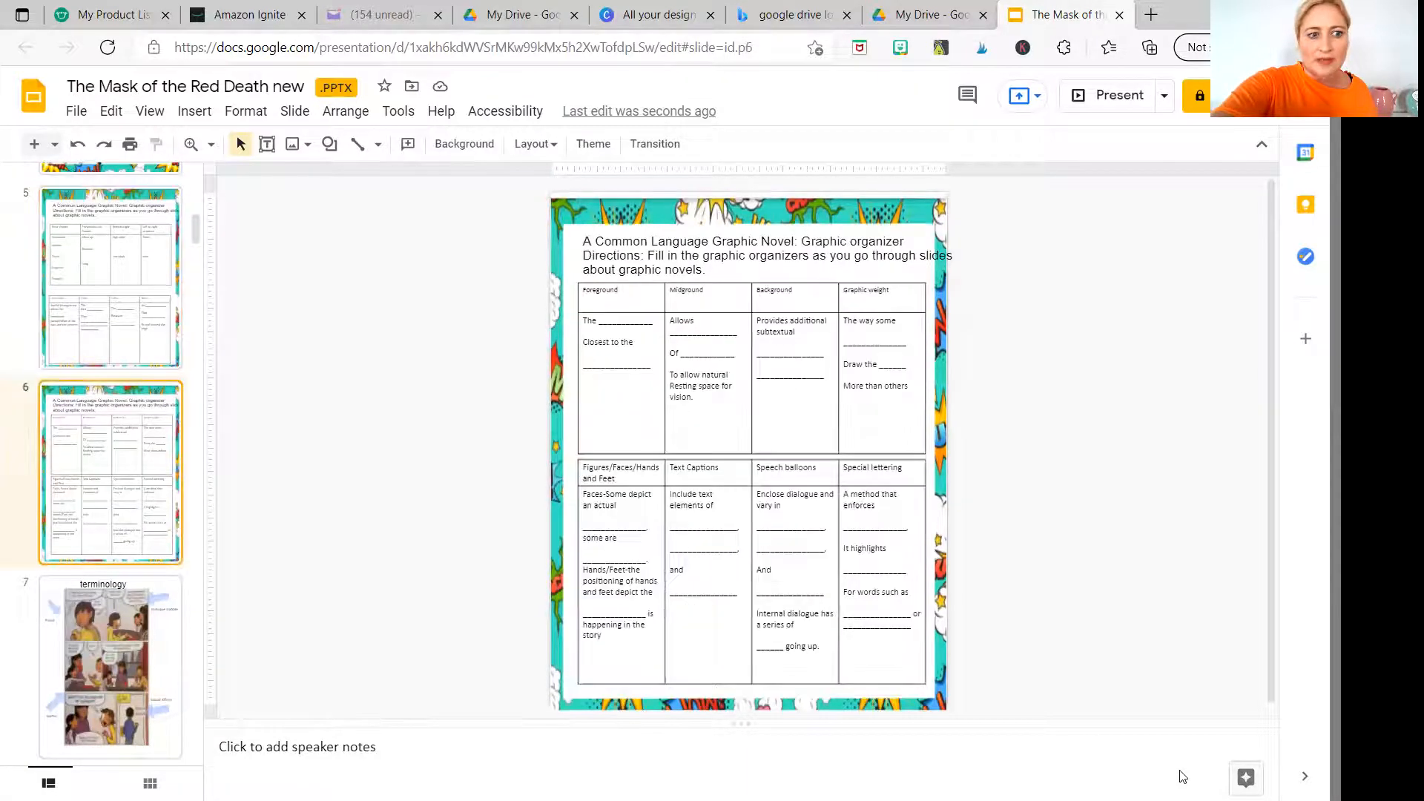
{"action": "scroll", "scroll_direction": "down", "scroll_amount": 3}
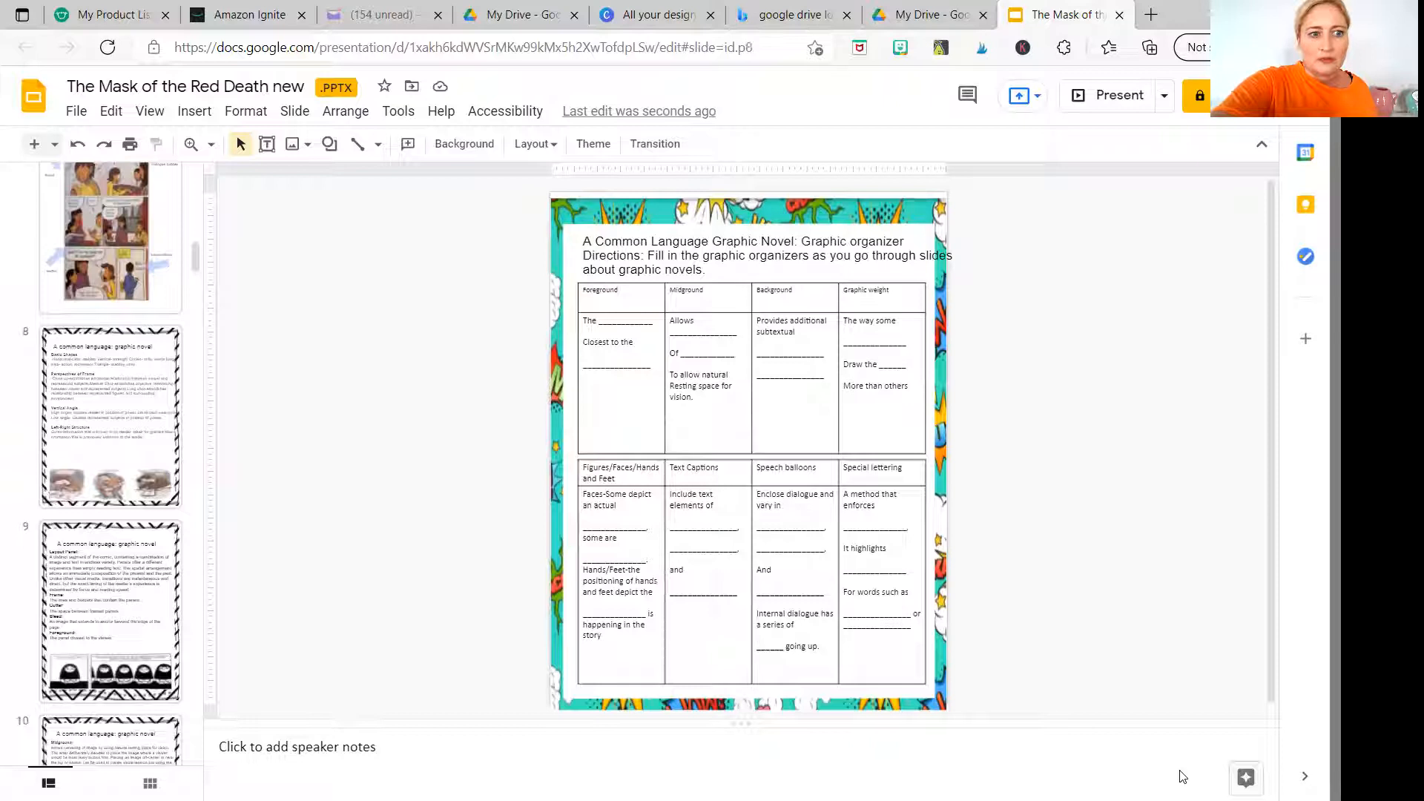
{"action": "left_click", "coordinate": [110, 416]}
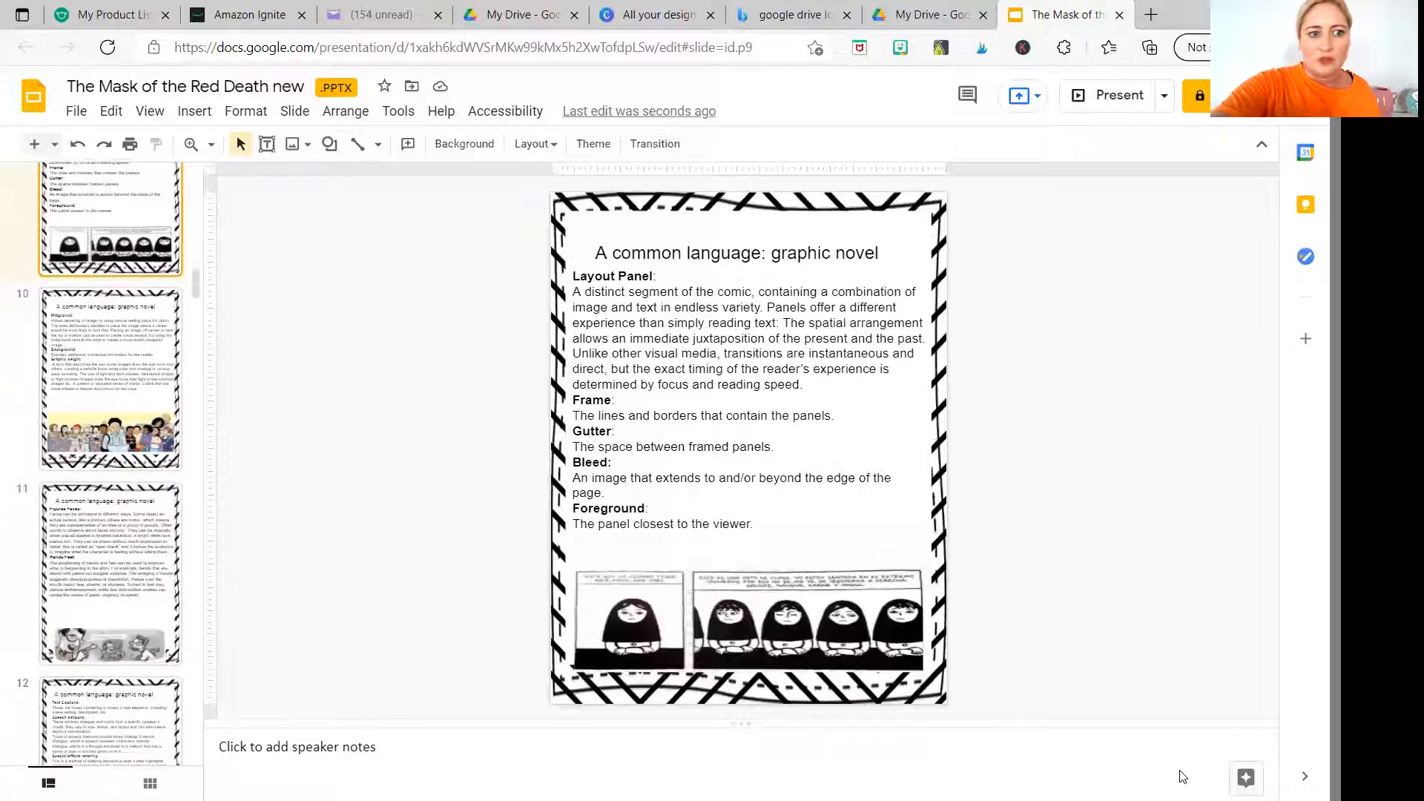
Preview the vocabulary and comprehension questions slide and the castle comic page
{"action": "scroll", "scroll_direction": "down", "scroll_amount": 3}
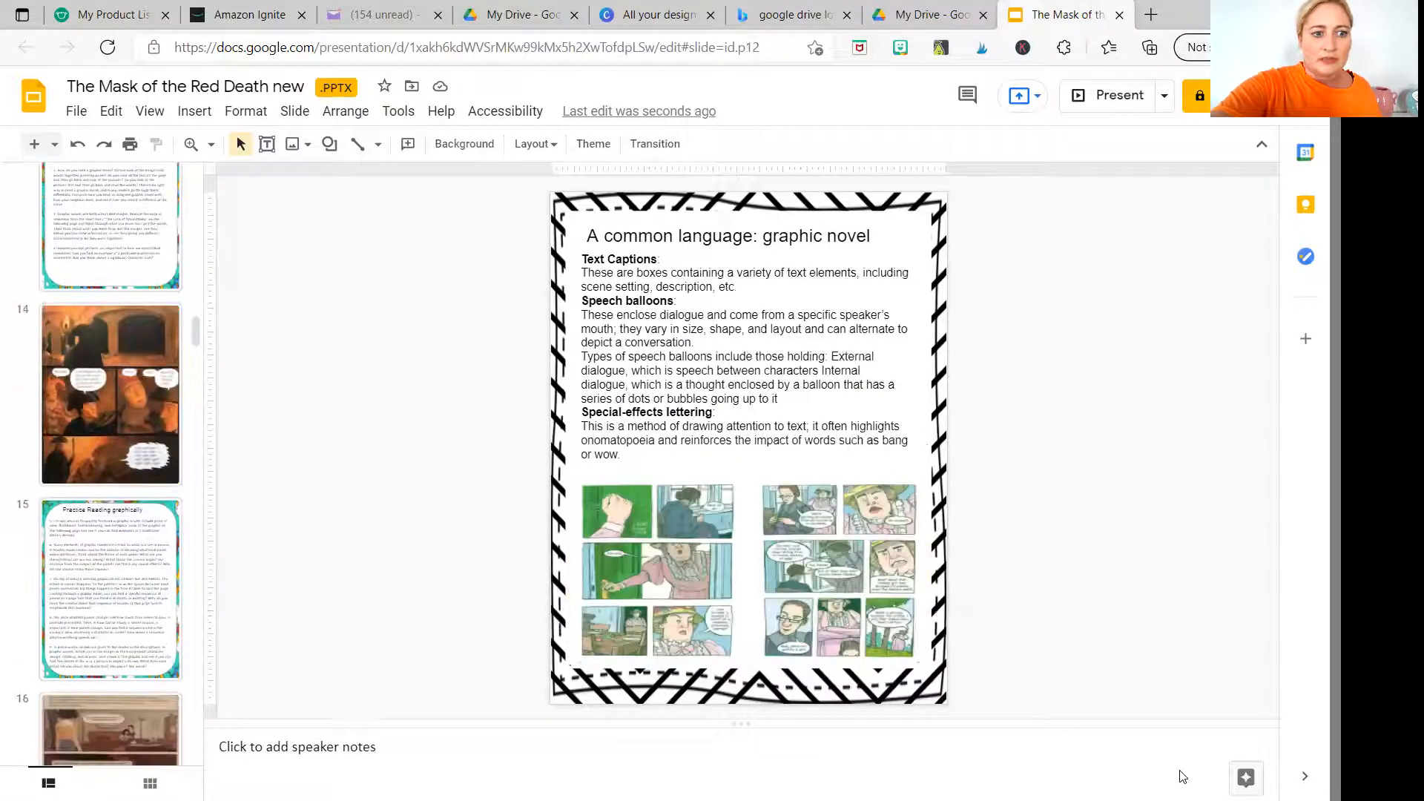
{"action": "left_click", "coordinate": [109, 393]}
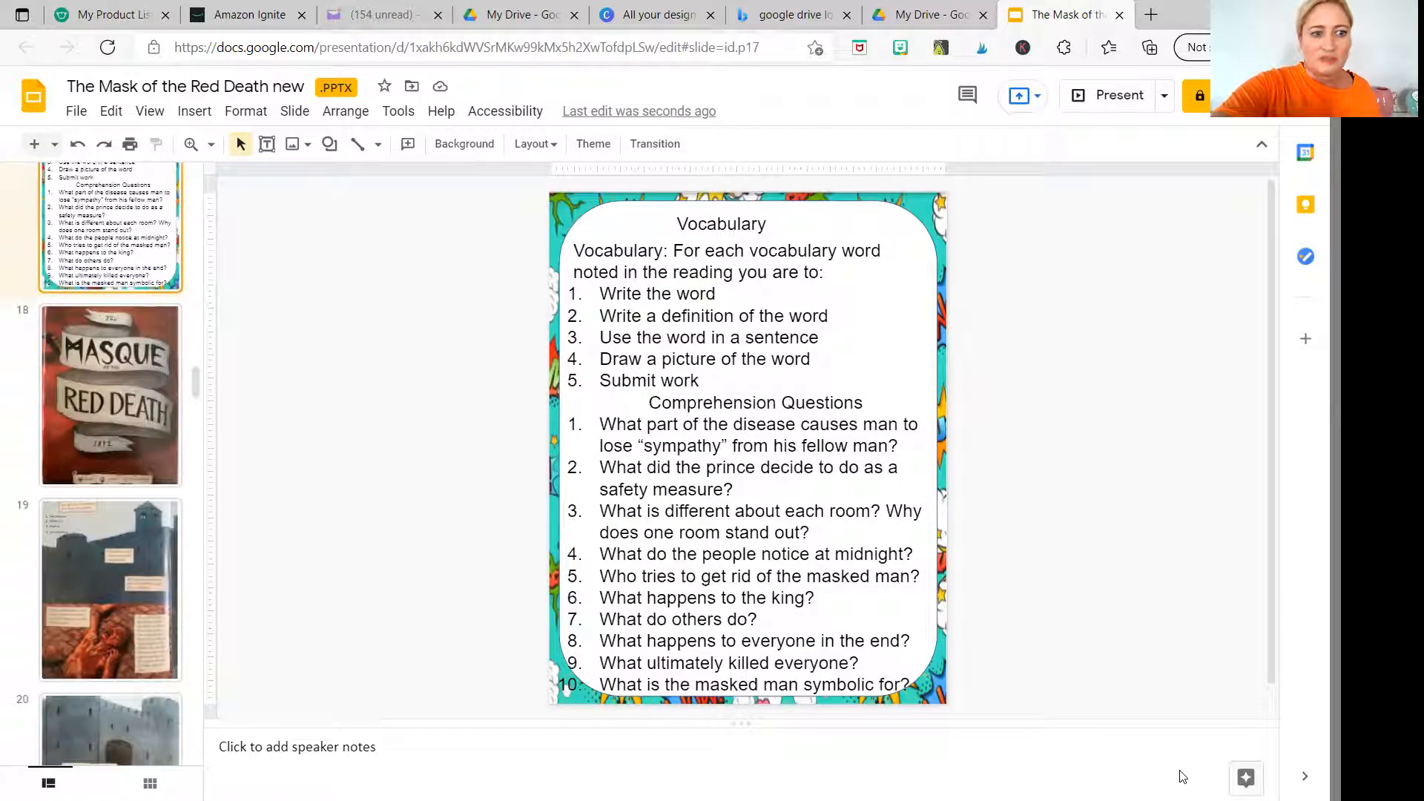
{"action": "left_click", "coordinate": [109, 526]}
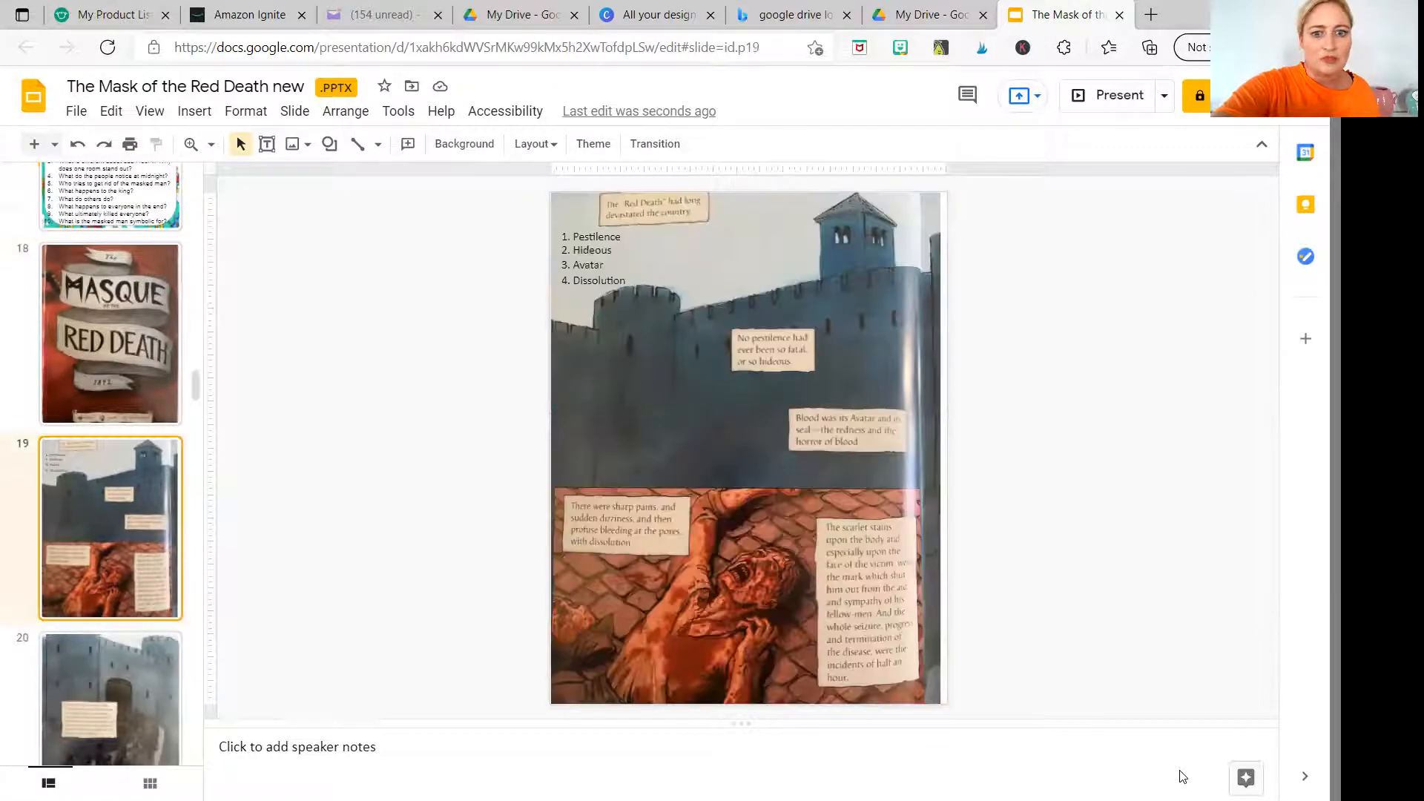
Scroll further to preview the Vocabulary-key slide and the Costa's Question Cues worksheet
{"action": "scroll", "scroll_direction": "down", "scroll_amount": 3}
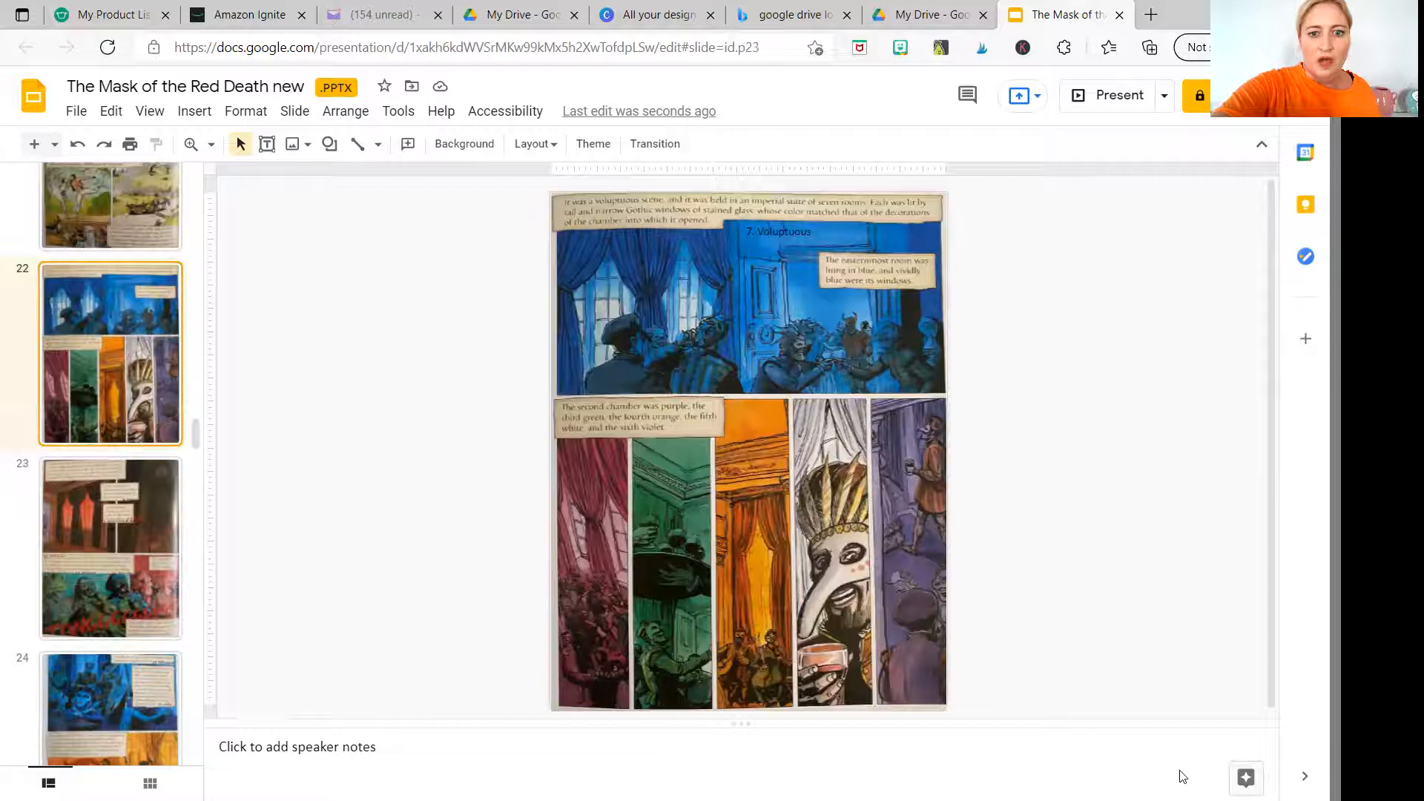
{"action": "scroll", "scroll_direction": "down", "scroll_amount": 3}
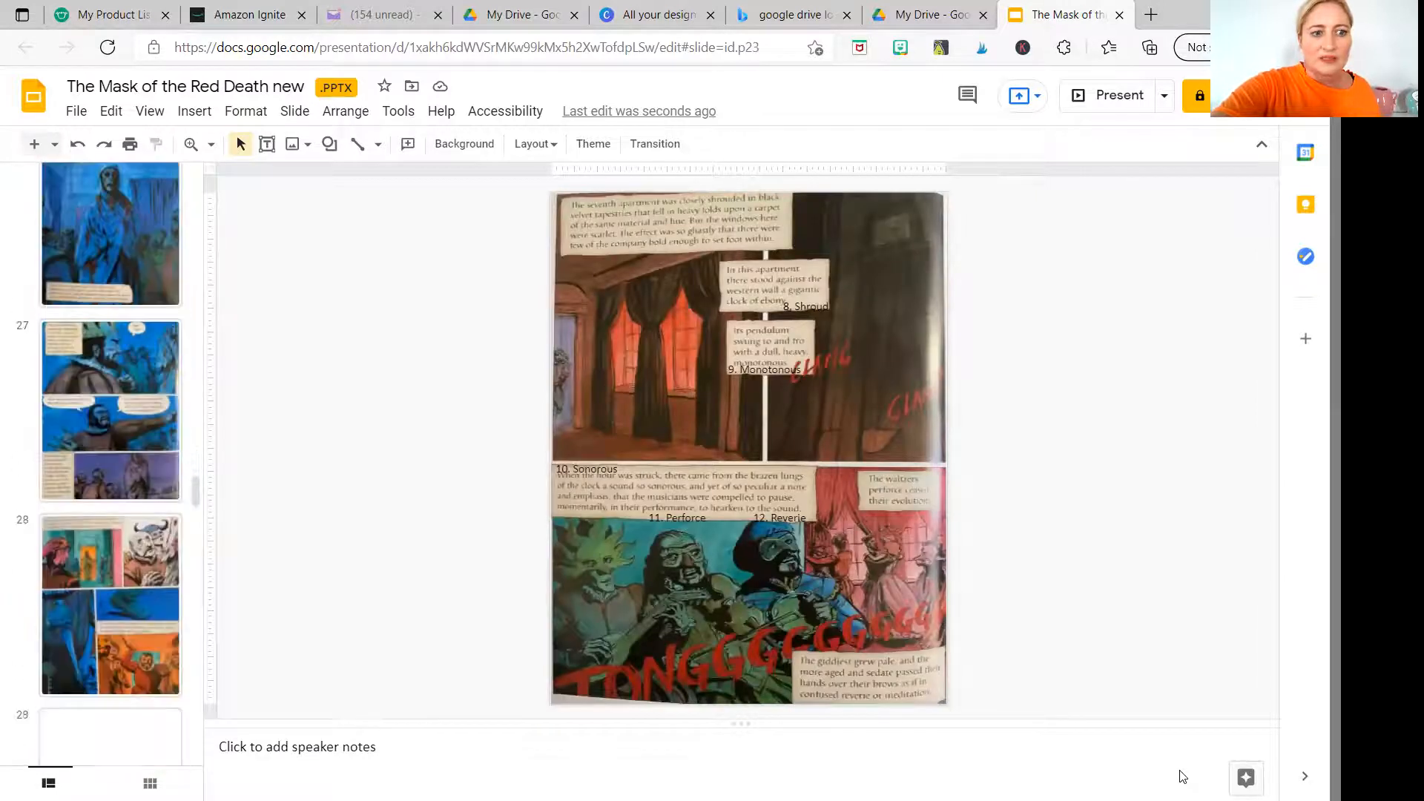
{"action": "scroll", "scroll_direction": "down", "scroll_amount": 3}
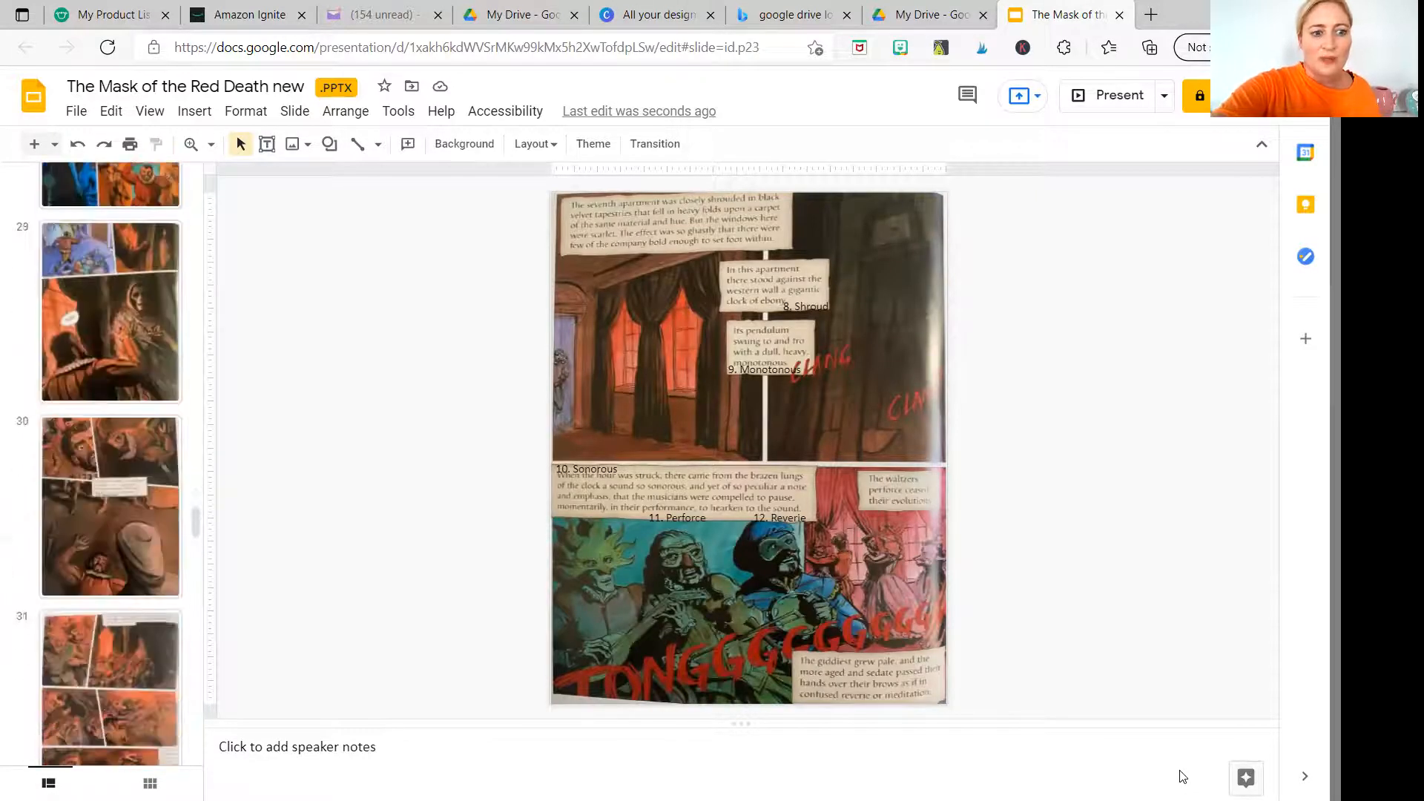
{"action": "scroll", "scroll_direction": "down", "scroll_amount": 3}
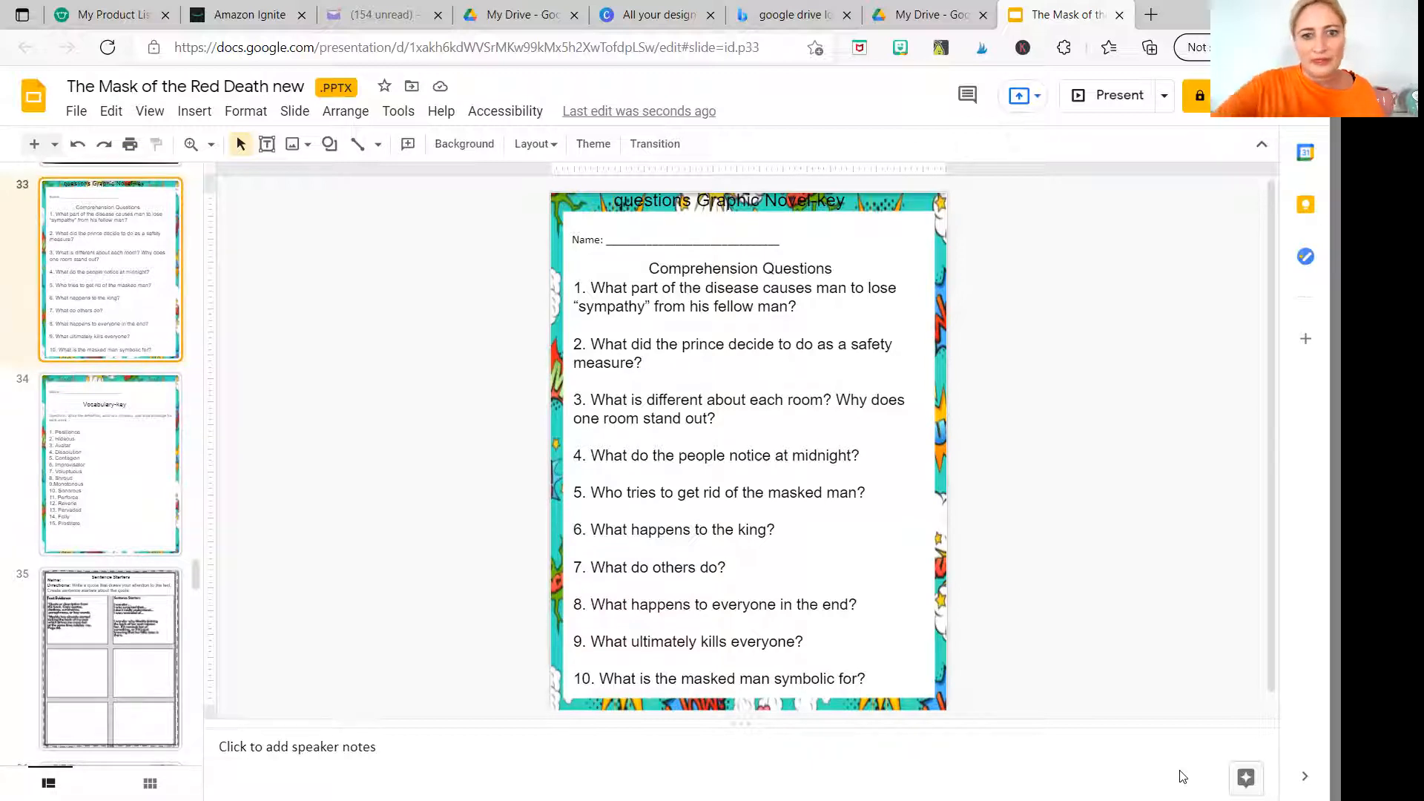
{"action": "scroll", "scroll_direction": "down", "scroll_amount": 3}
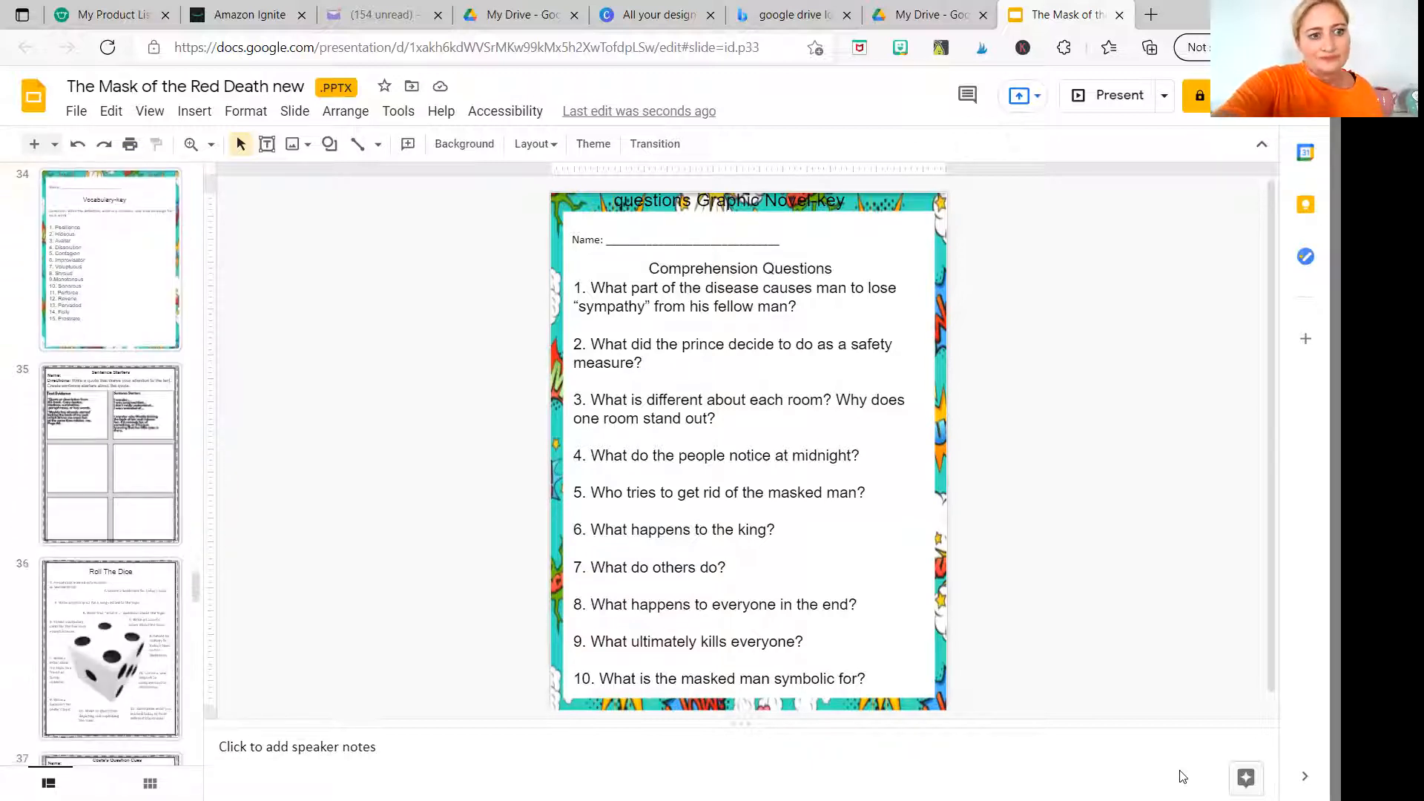
{"action": "left_click", "coordinate": [109, 272]}
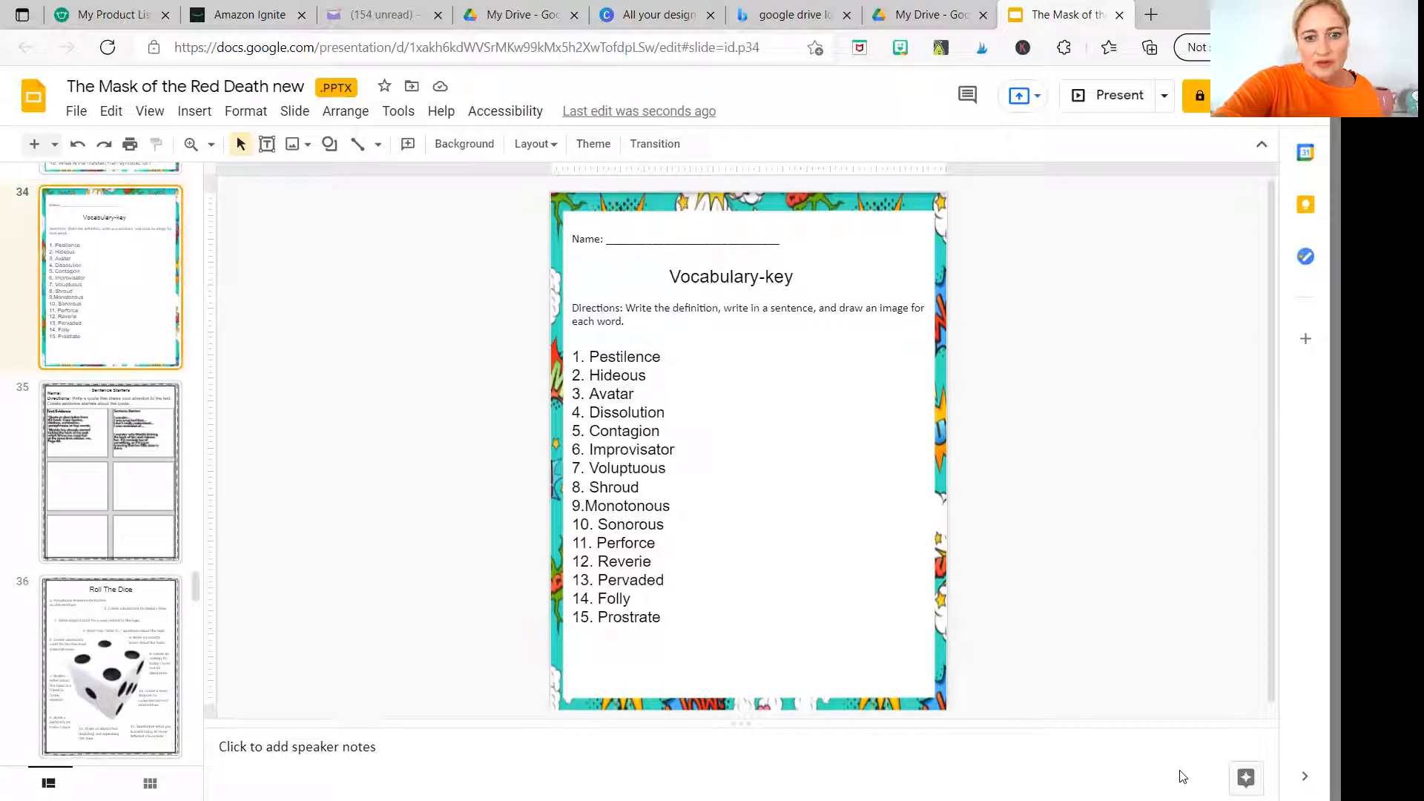
{"action": "scroll", "scroll_direction": "down", "scroll_amount": 3}
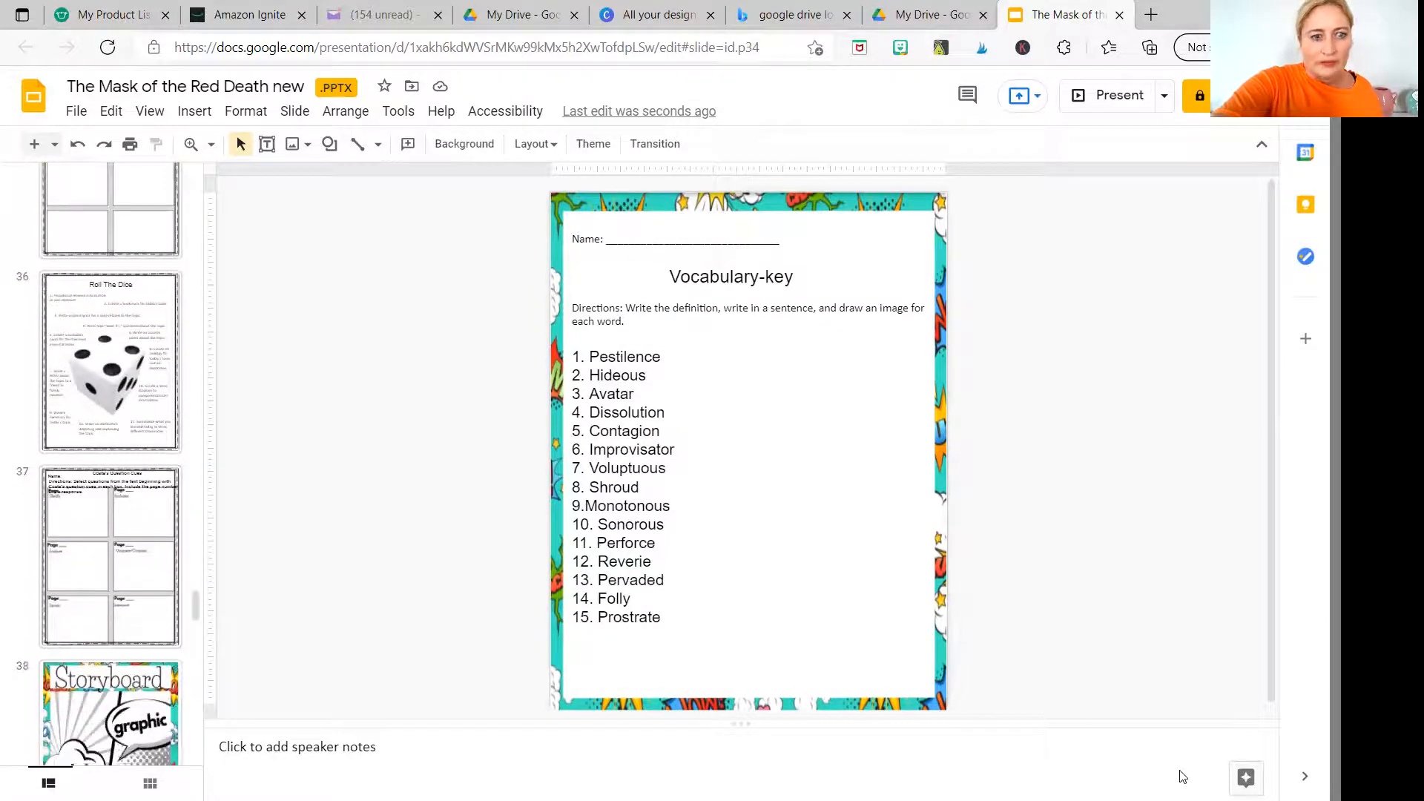
{"action": "left_click", "coordinate": [110, 506]}
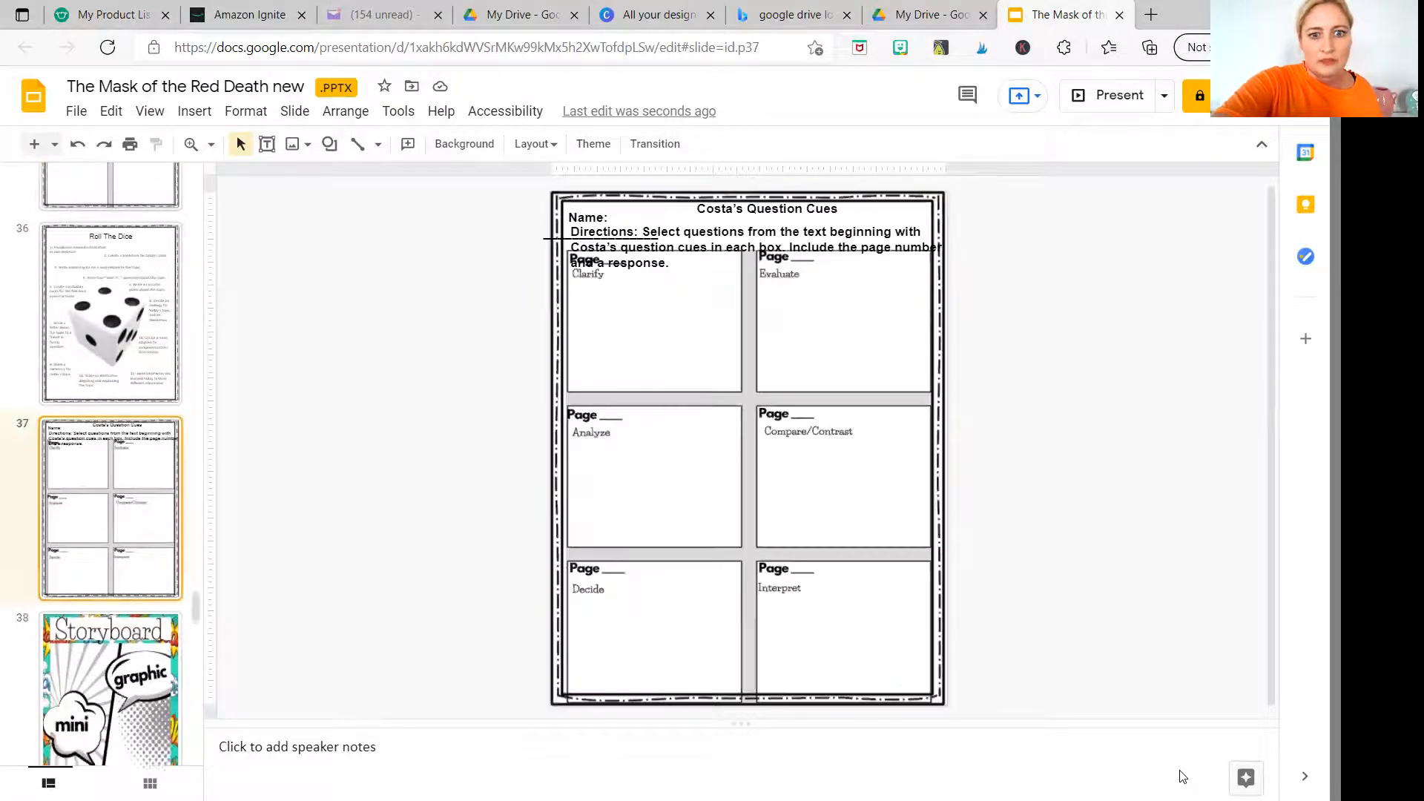
{"action": "scroll", "scroll_direction": "down", "scroll_amount": 3}
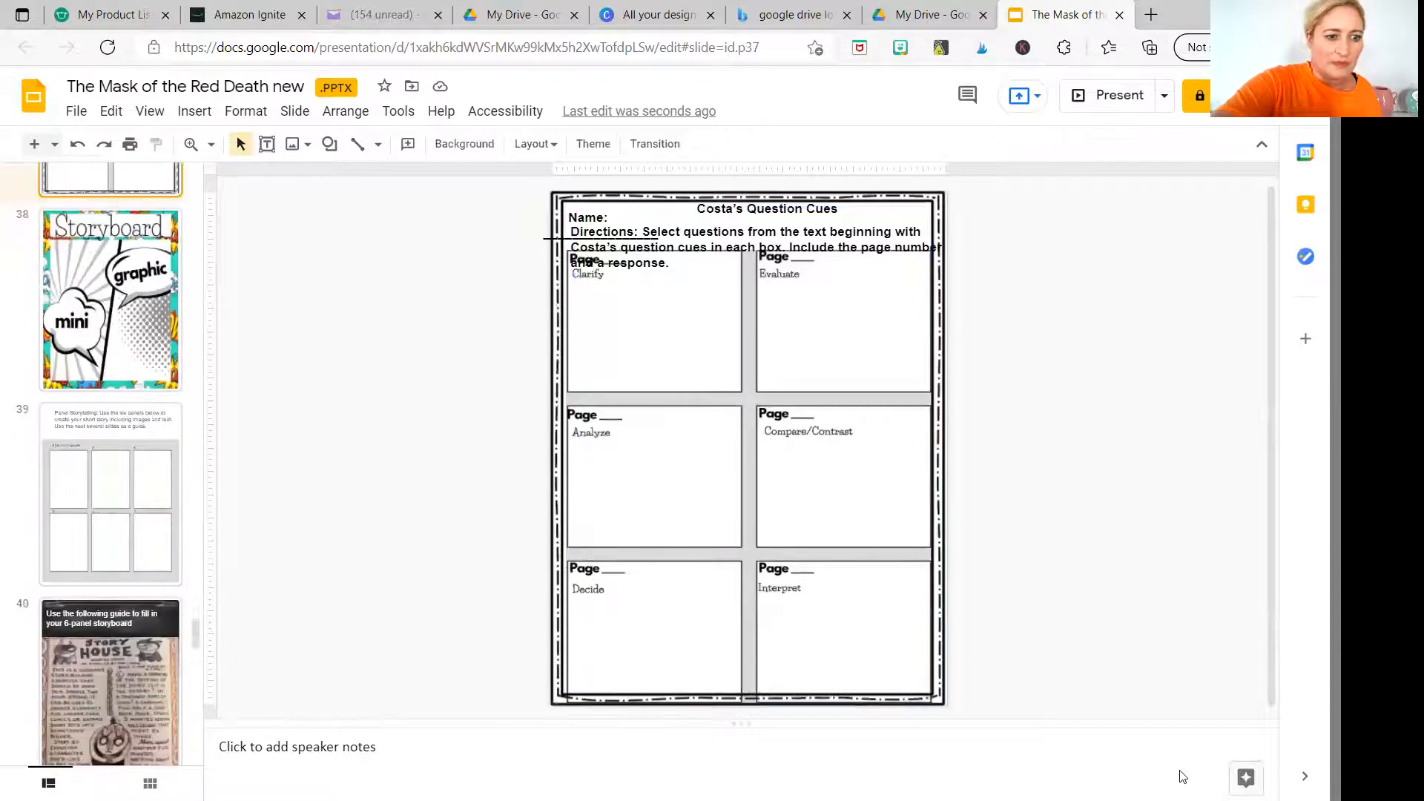
{"action": "scroll", "scroll_direction": "down", "scroll_amount": 3}
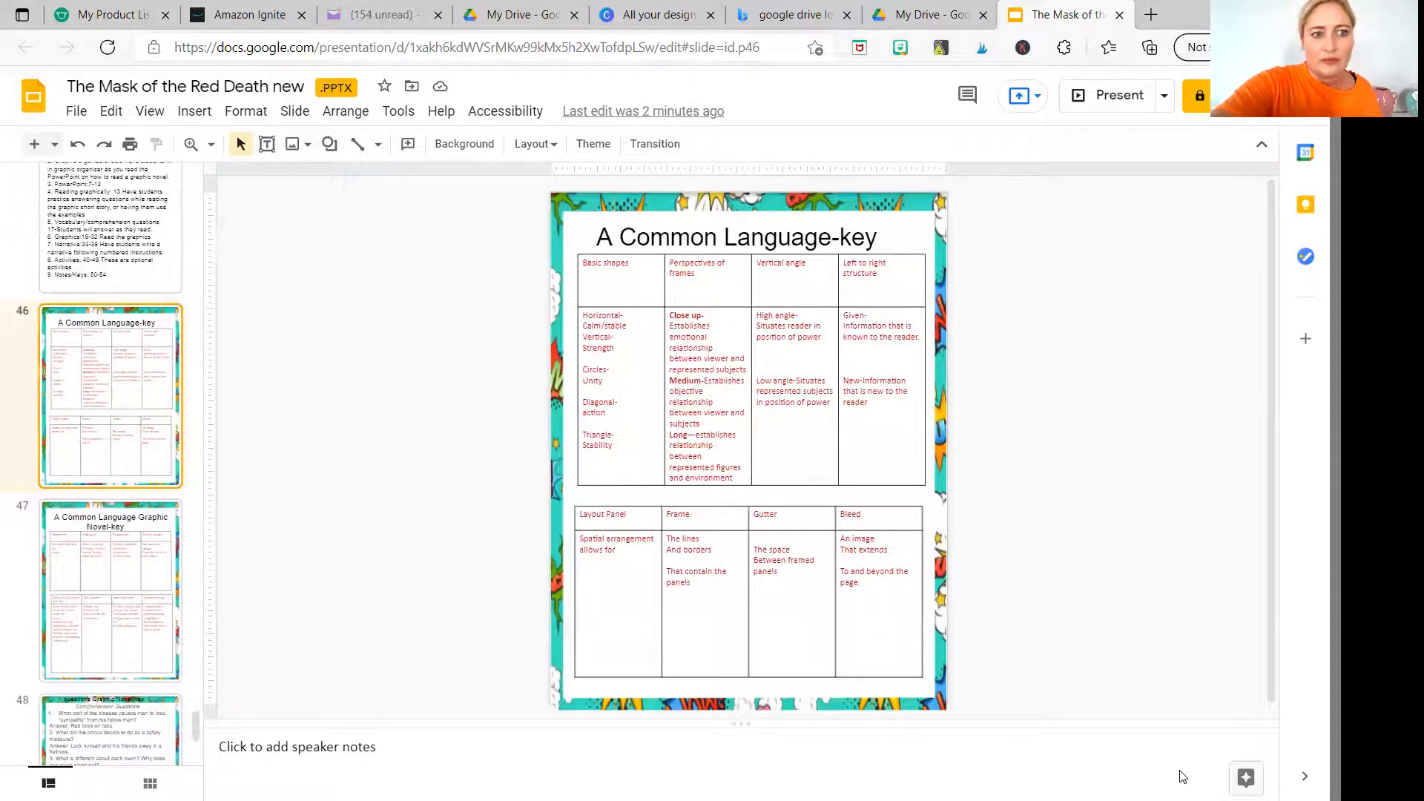
Bring up the presentation's File menu after finishing the slide review
{"action": "scroll", "scroll_direction": "down", "scroll_amount": 3}
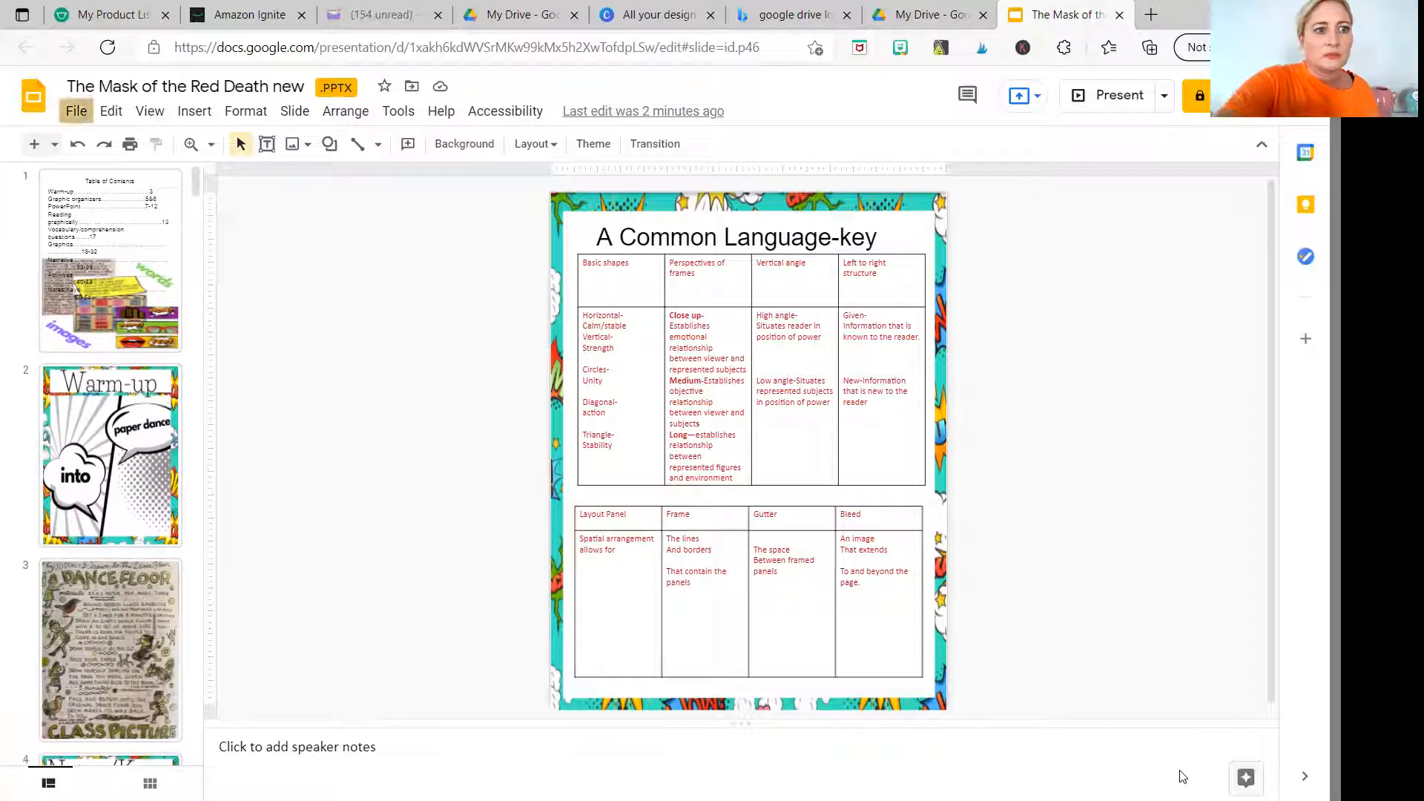
{"action": "left_click", "coordinate": [77, 111]}
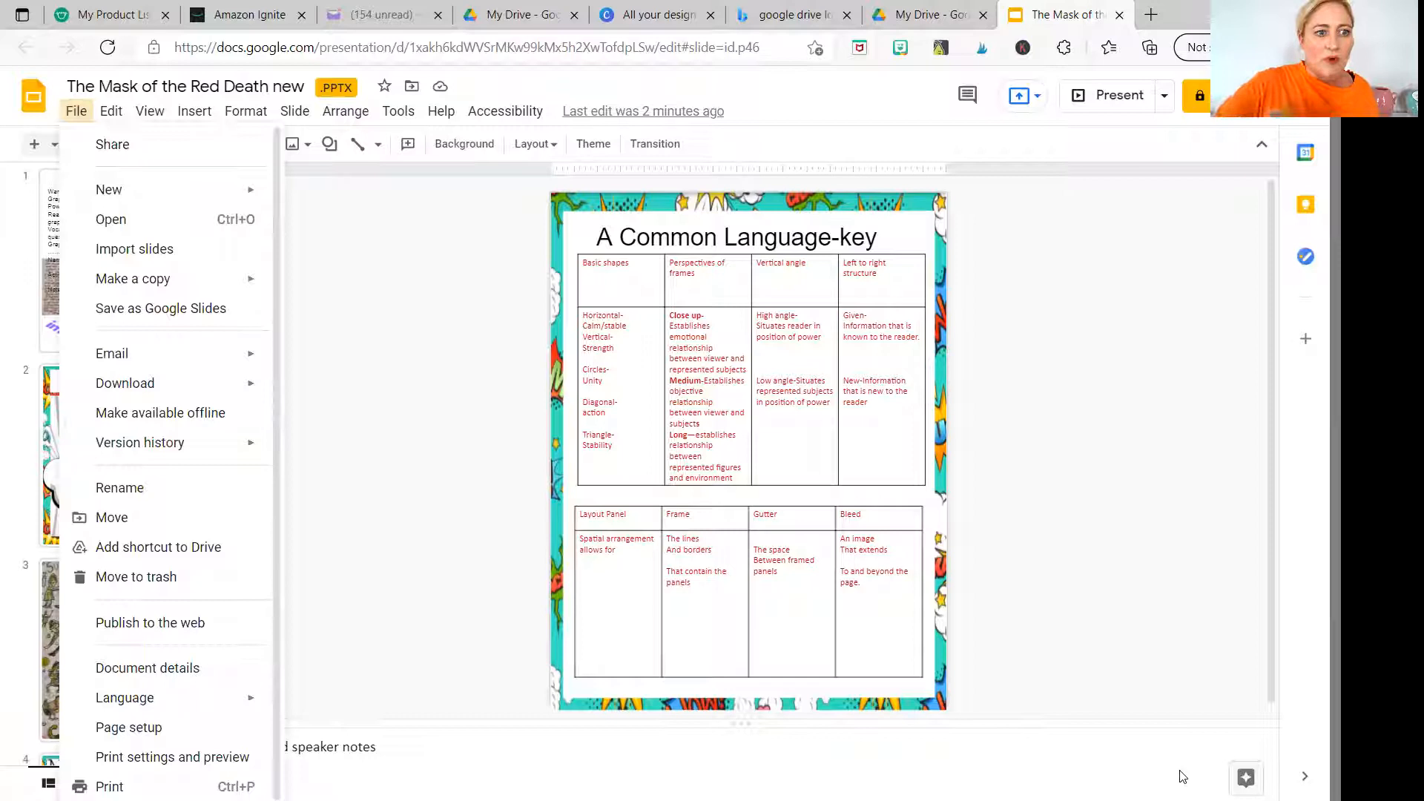